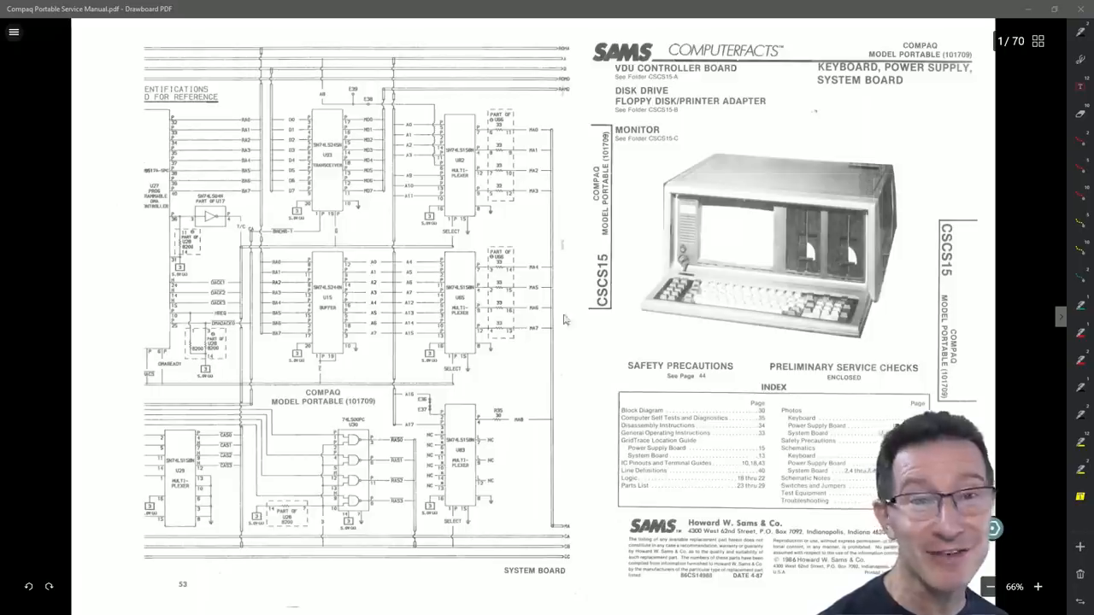
pyautogui.moveTo(513, 192)
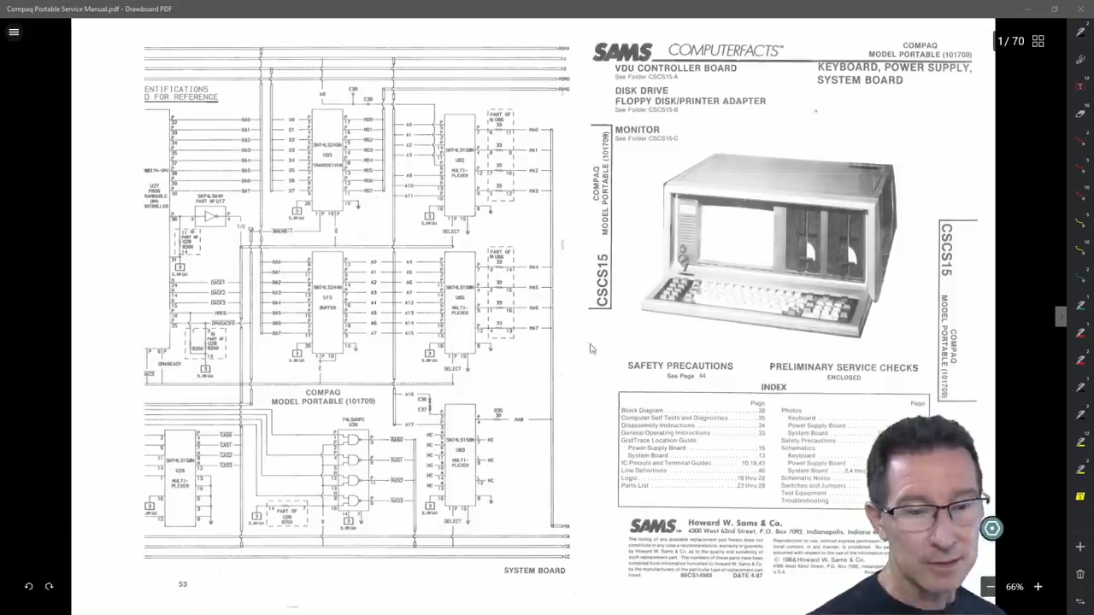
pyautogui.moveTo(665, 284)
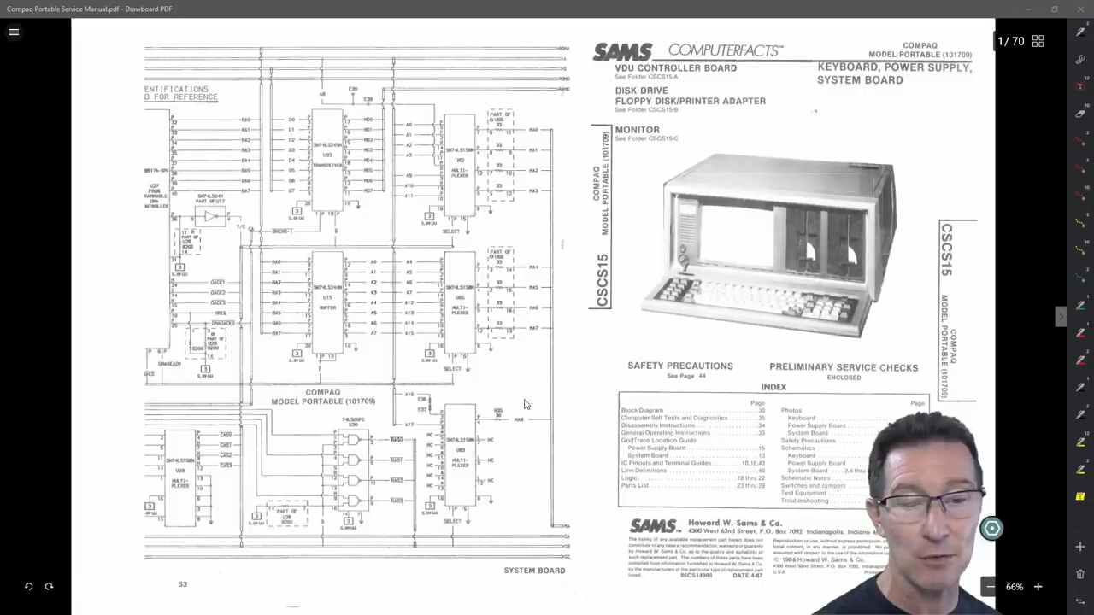
pyautogui.moveTo(718, 477)
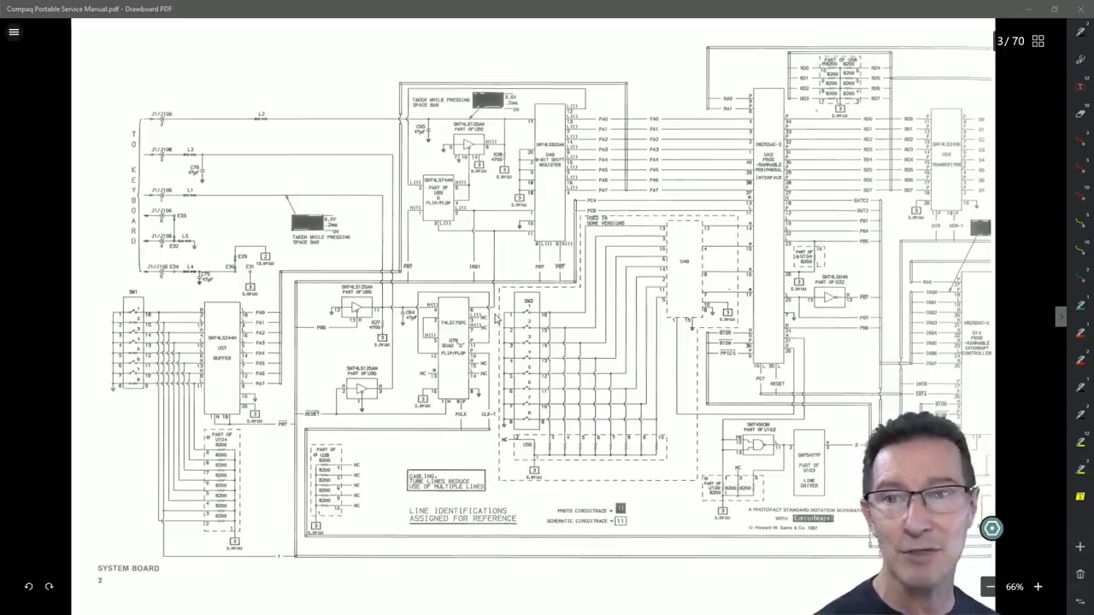
pyautogui.moveTo(334, 246)
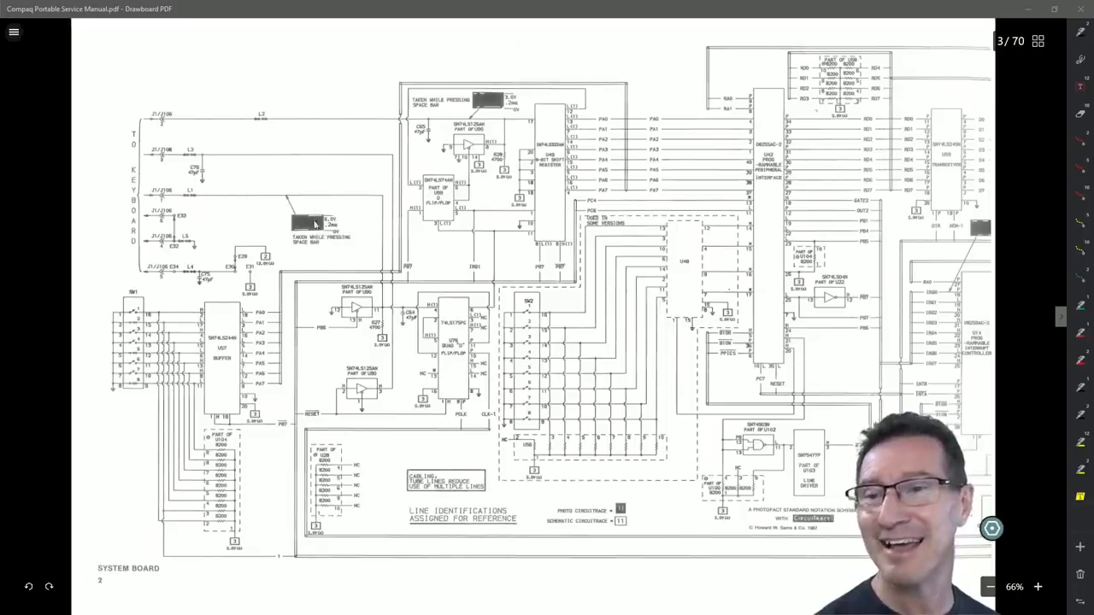
pyautogui.moveTo(547, 267)
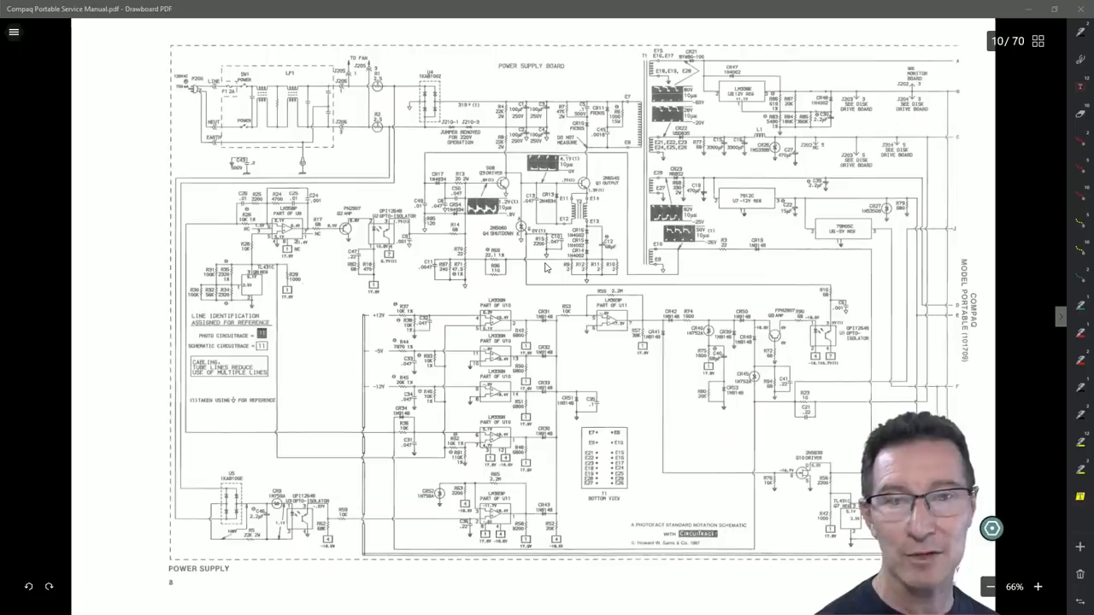
pyautogui.moveTo(705, 431)
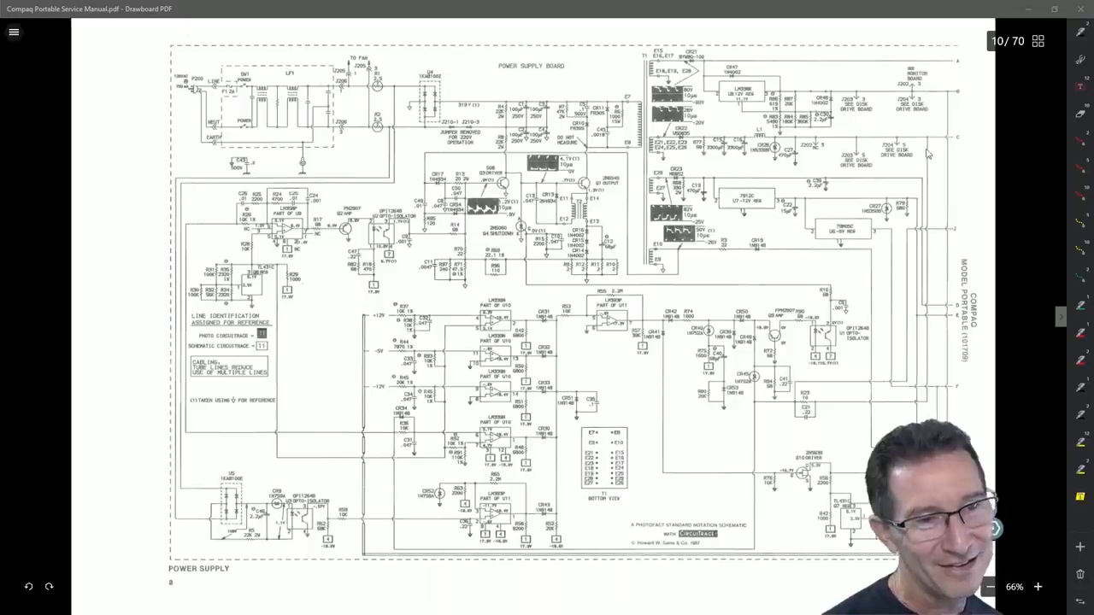
pyautogui.moveTo(882, 174)
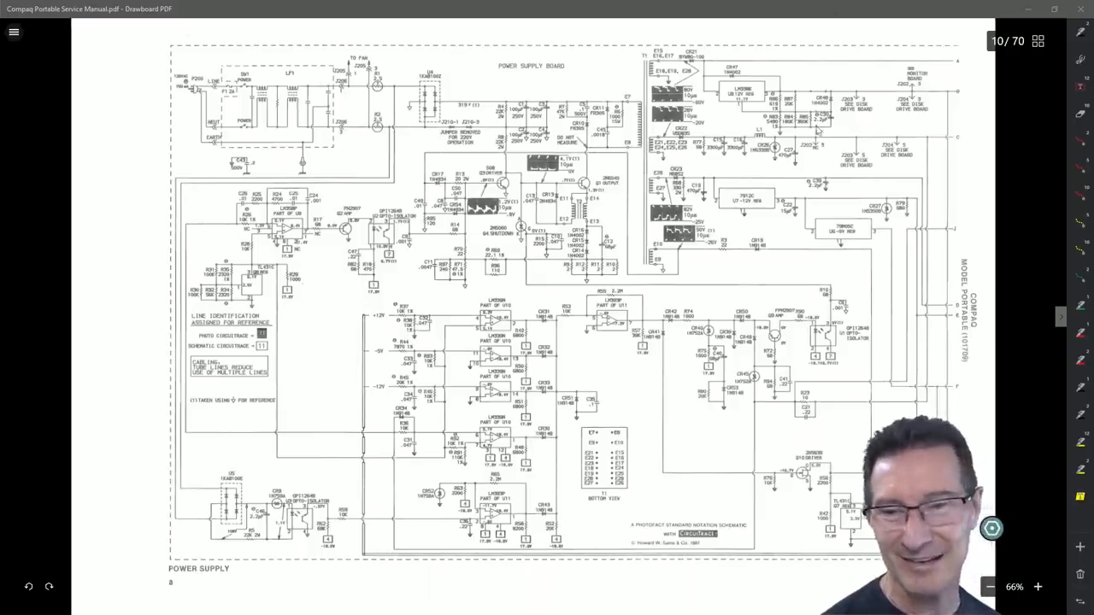
pyautogui.moveTo(516, 229)
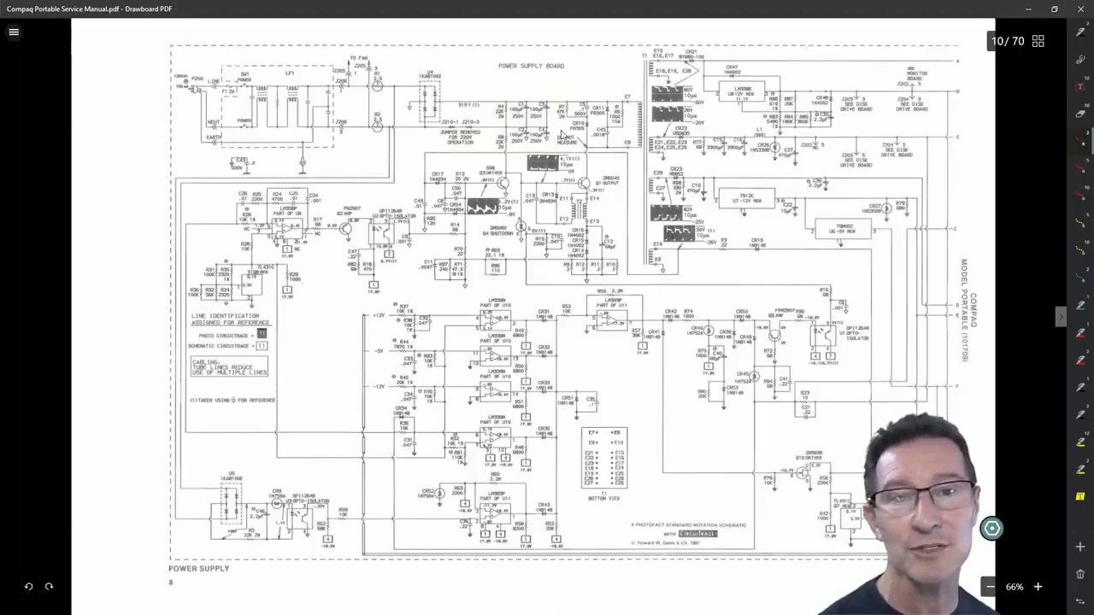
# Advance from the schematic page to page 11 with the power supply safety precautions
pyautogui.moveTo(530, 96); pyautogui.dragTo(602, 92)
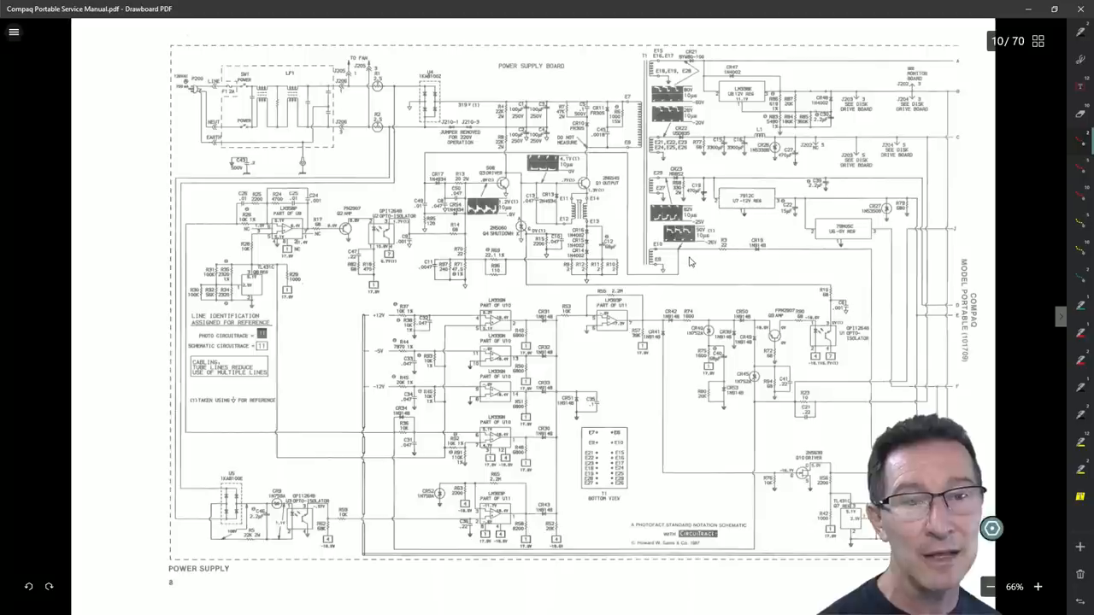
pyautogui.moveTo(691, 263)
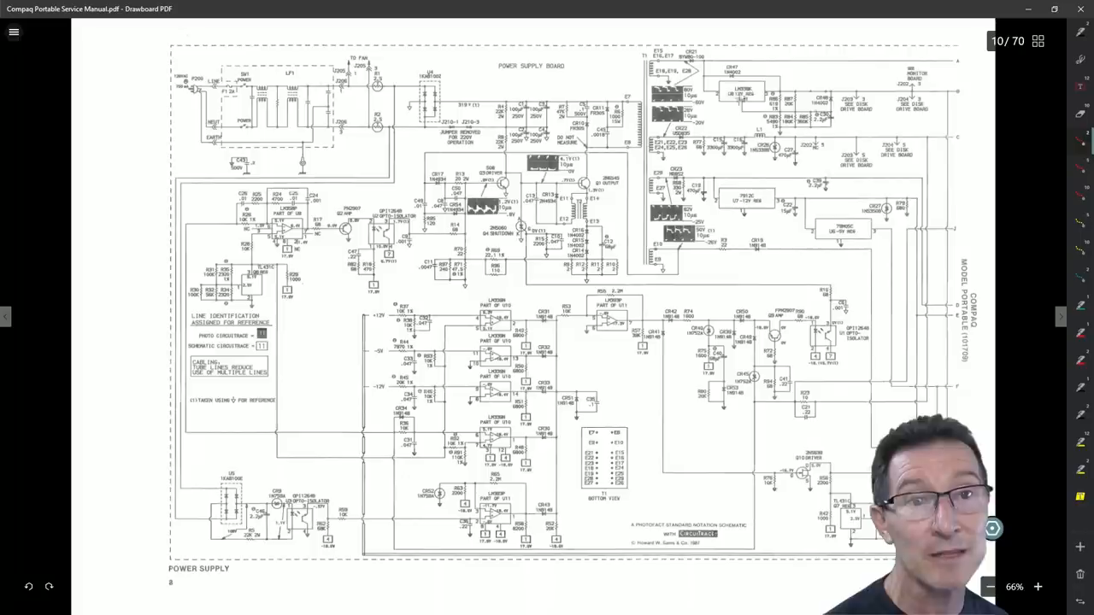
pyautogui.moveTo(687, 68)
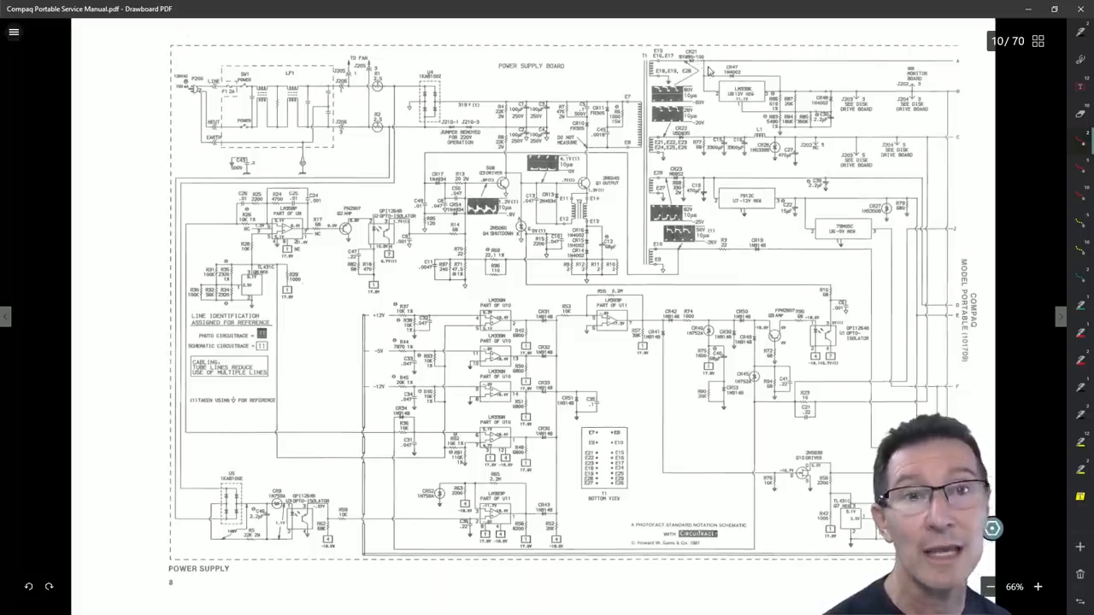
pyautogui.moveTo(739, 98)
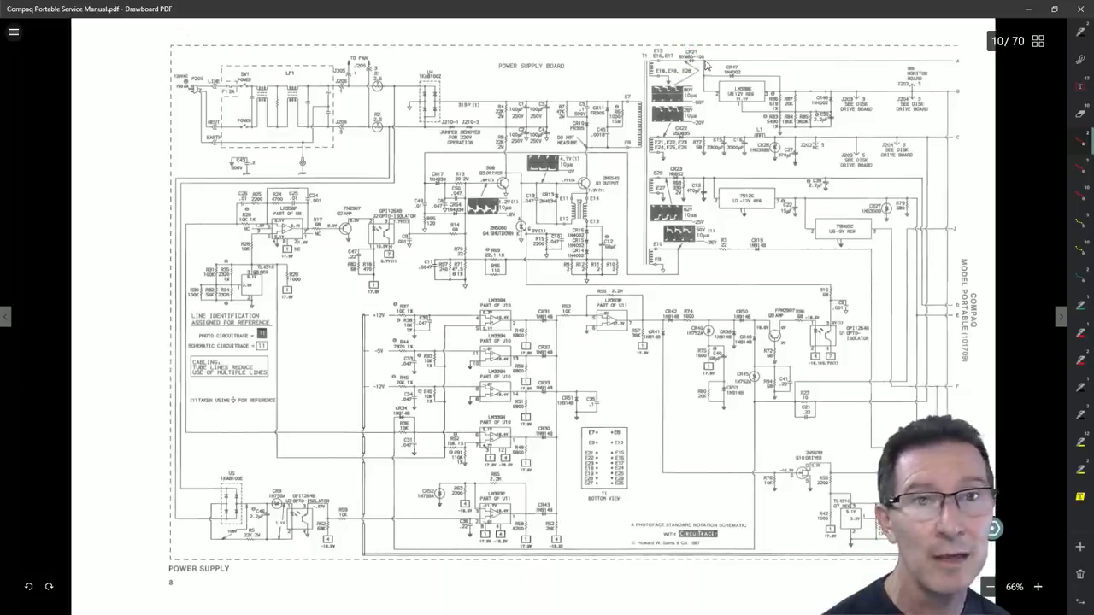
pyautogui.moveTo(681, 60); pyautogui.dragTo(701, 61)
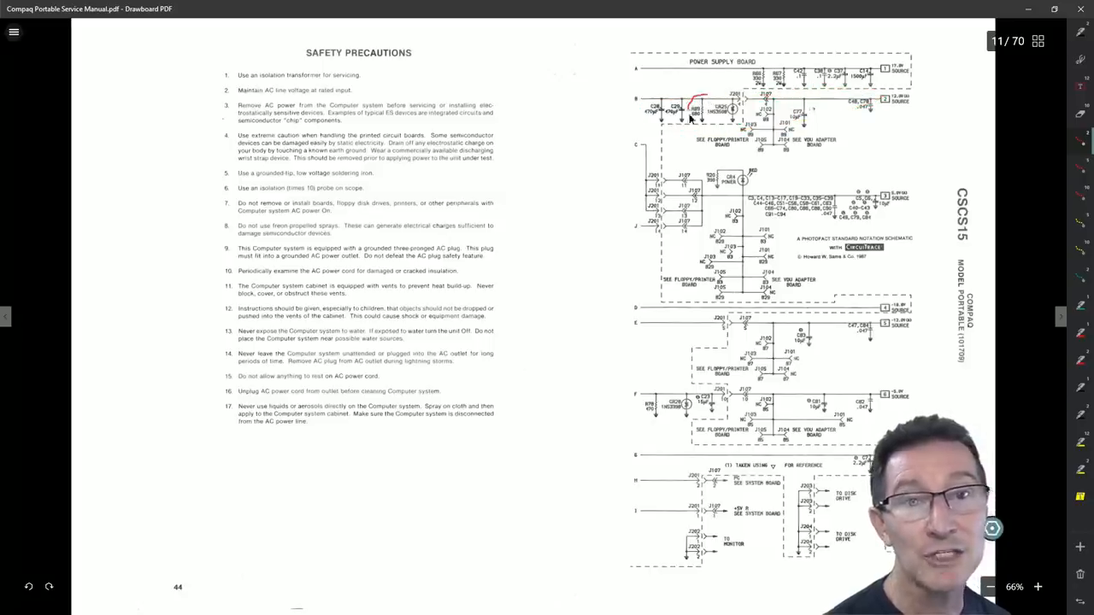
pyautogui.moveTo(687, 98); pyautogui.dragTo(715, 123)
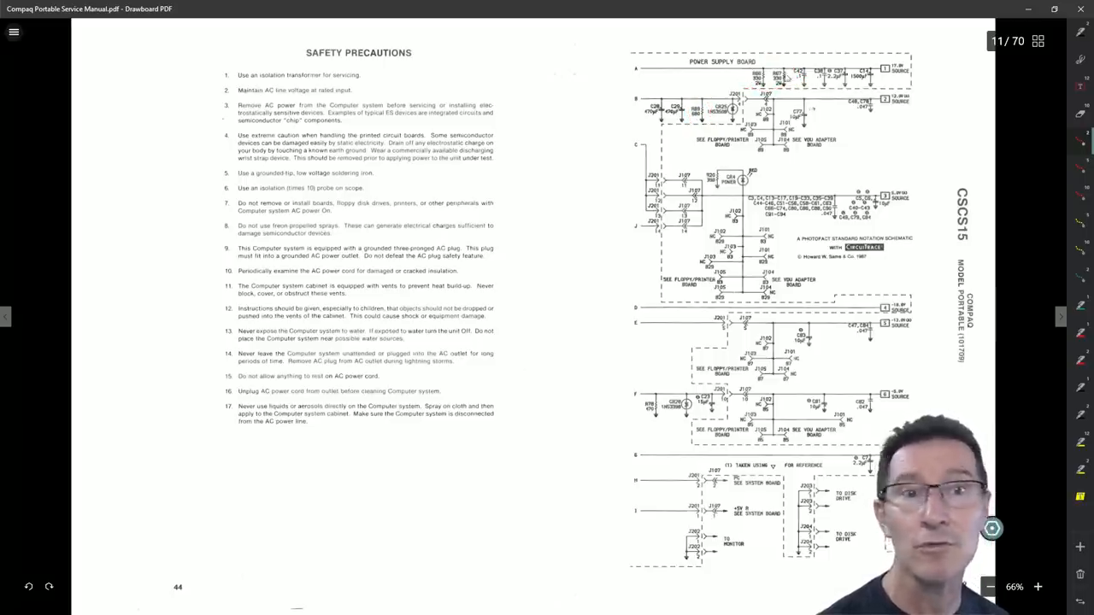
pyautogui.click(7, 316)
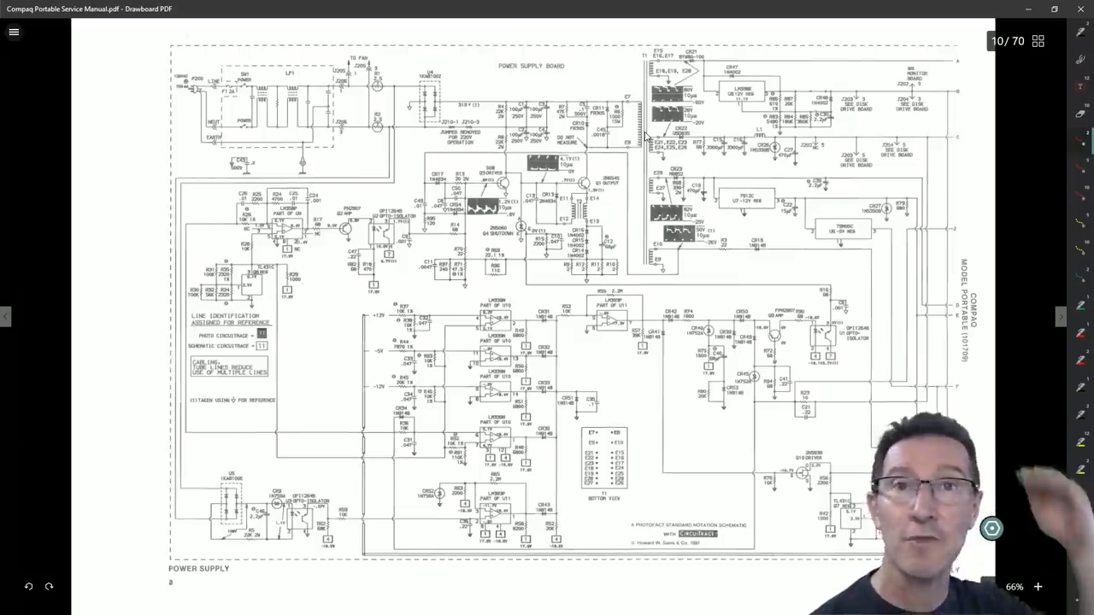
pyautogui.moveTo(651, 168)
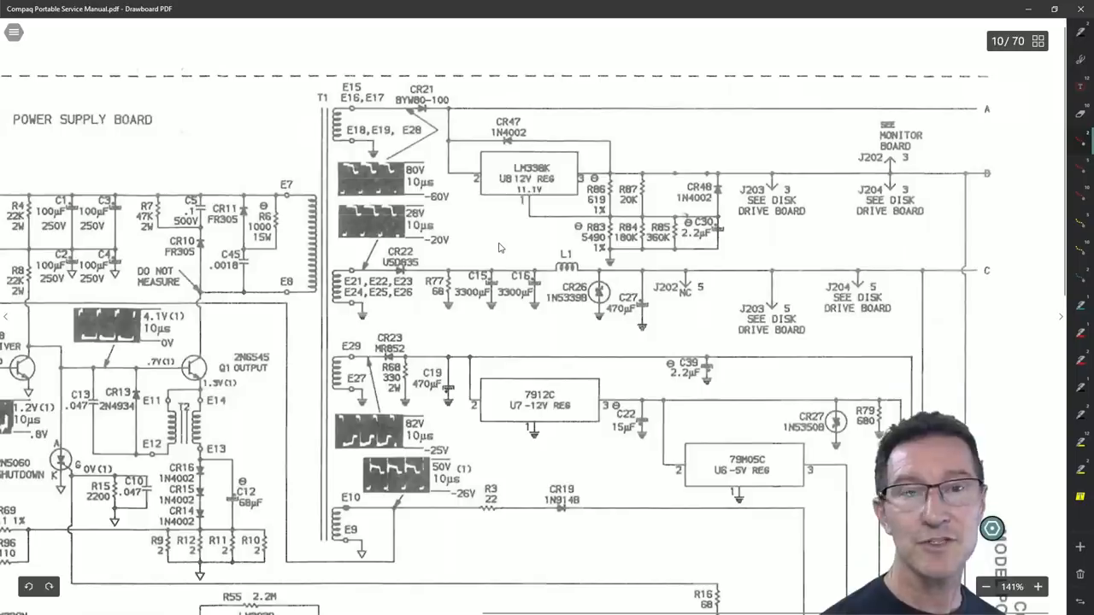
pyautogui.moveTo(499, 170)
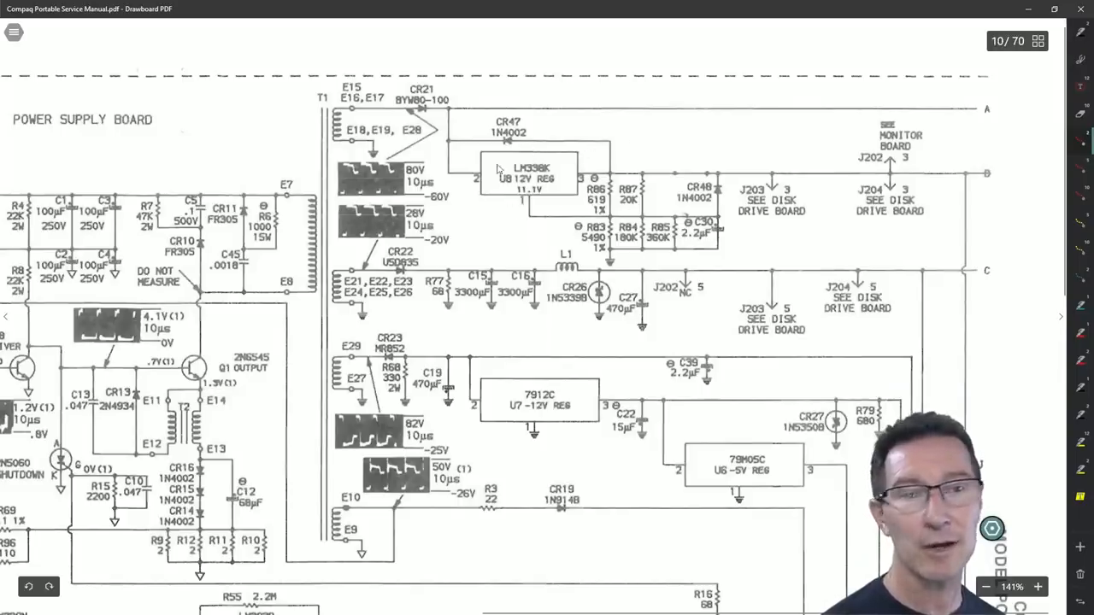
# Enlarge the schematic to about 141% around the transformer outputs and LM336K/7912C regulators
pyautogui.moveTo(462, 171); pyautogui.dragTo(581, 116)
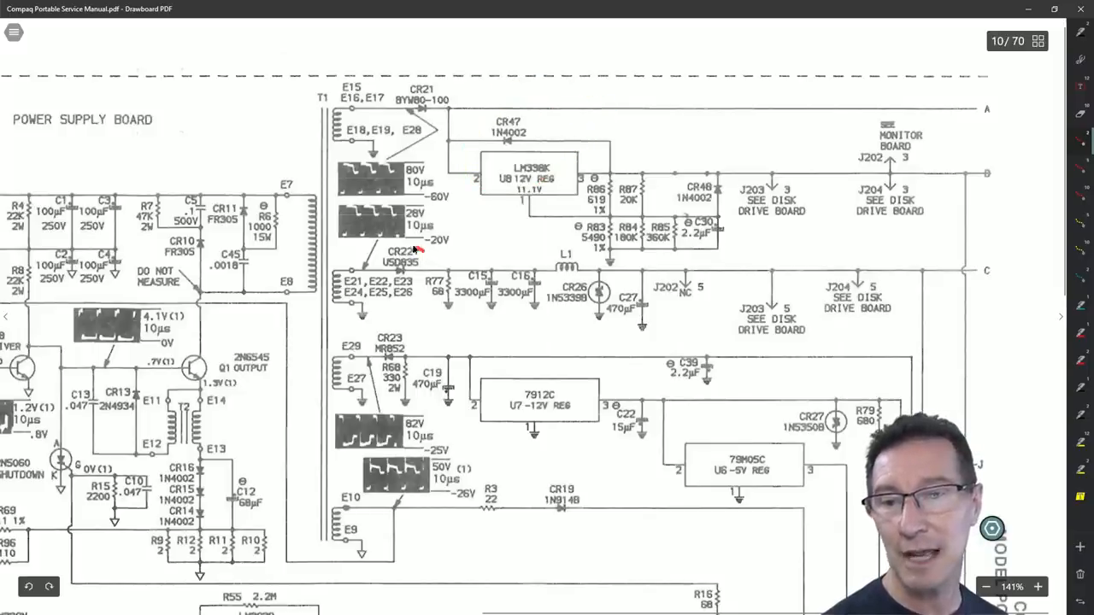
pyautogui.moveTo(401, 248); pyautogui.dragTo(400, 294)
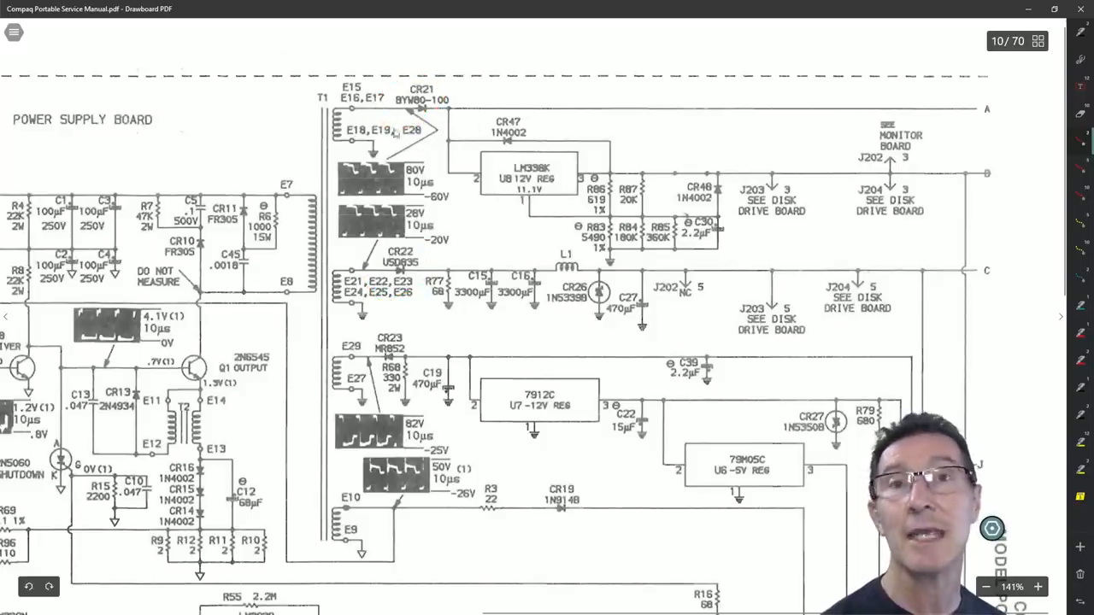
pyautogui.moveTo(445, 260); pyautogui.dragTo(424, 308)
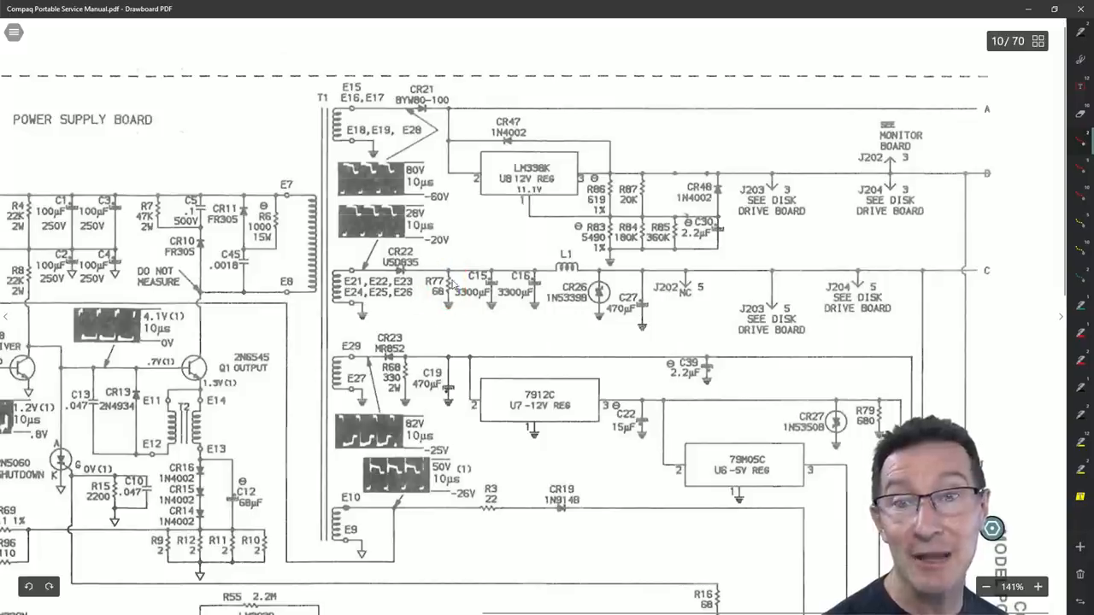
pyautogui.moveTo(436, 274); pyautogui.dragTo(362, 316)
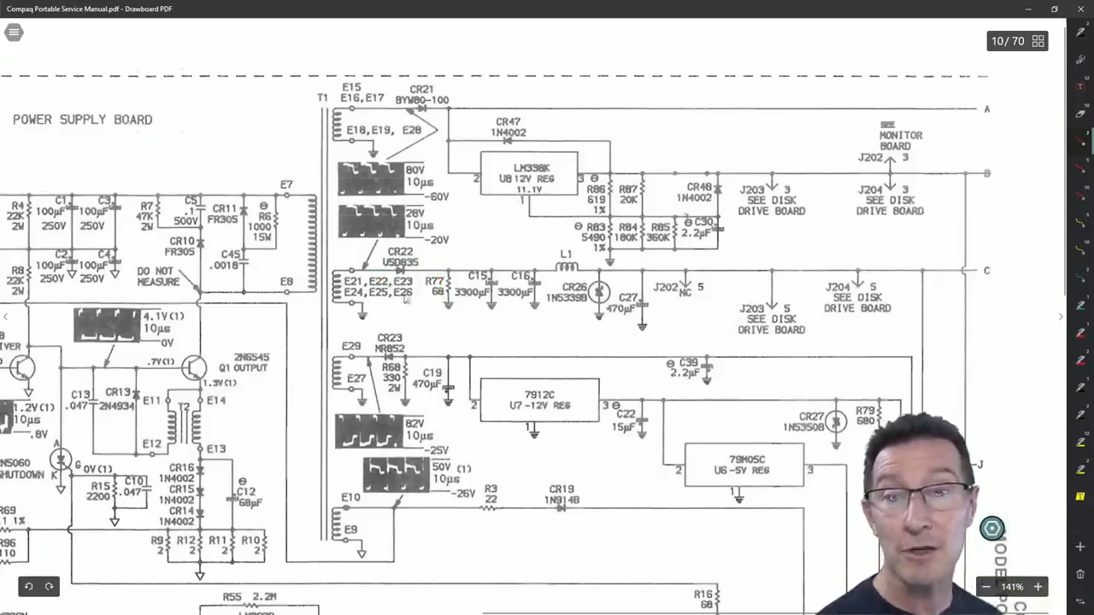
pyautogui.moveTo(436, 288); pyautogui.dragTo(448, 274)
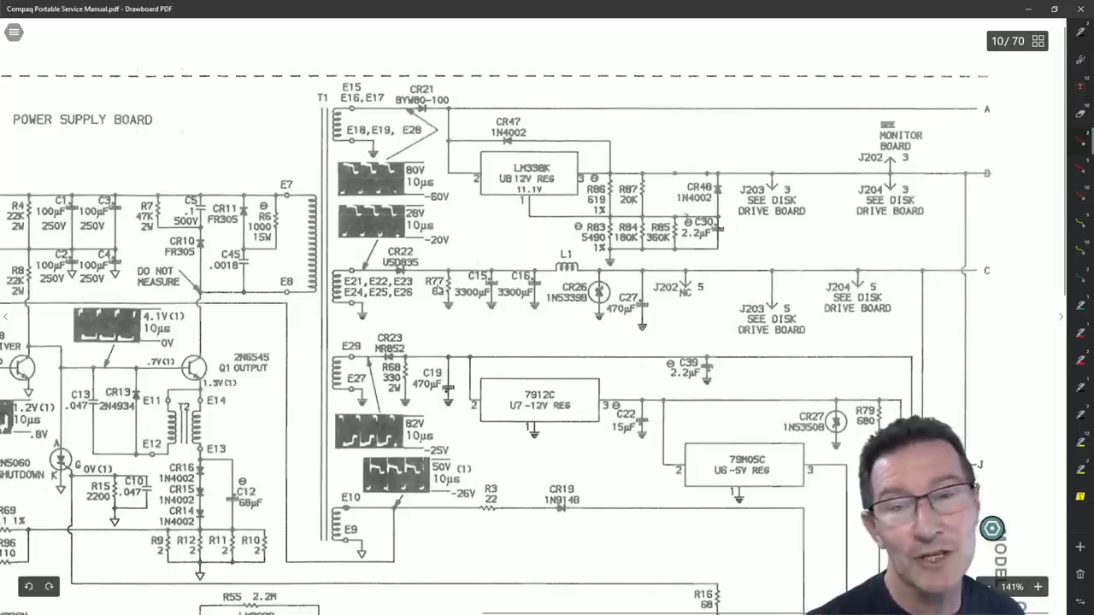
pyautogui.moveTo(444, 272); pyautogui.dragTo(437, 306)
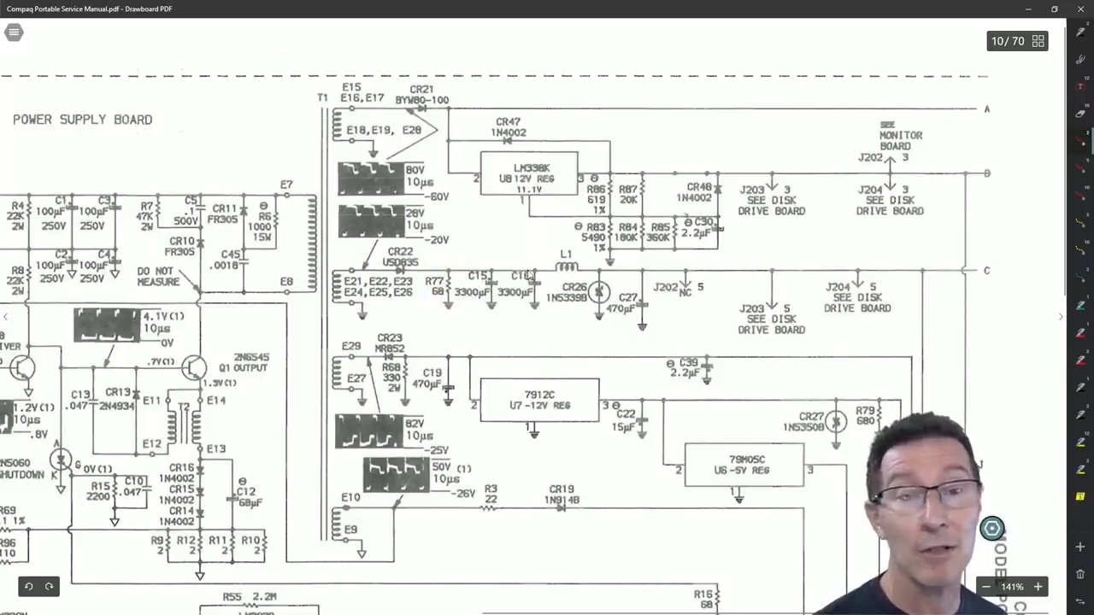
pyautogui.moveTo(465, 258); pyautogui.dragTo(568, 256)
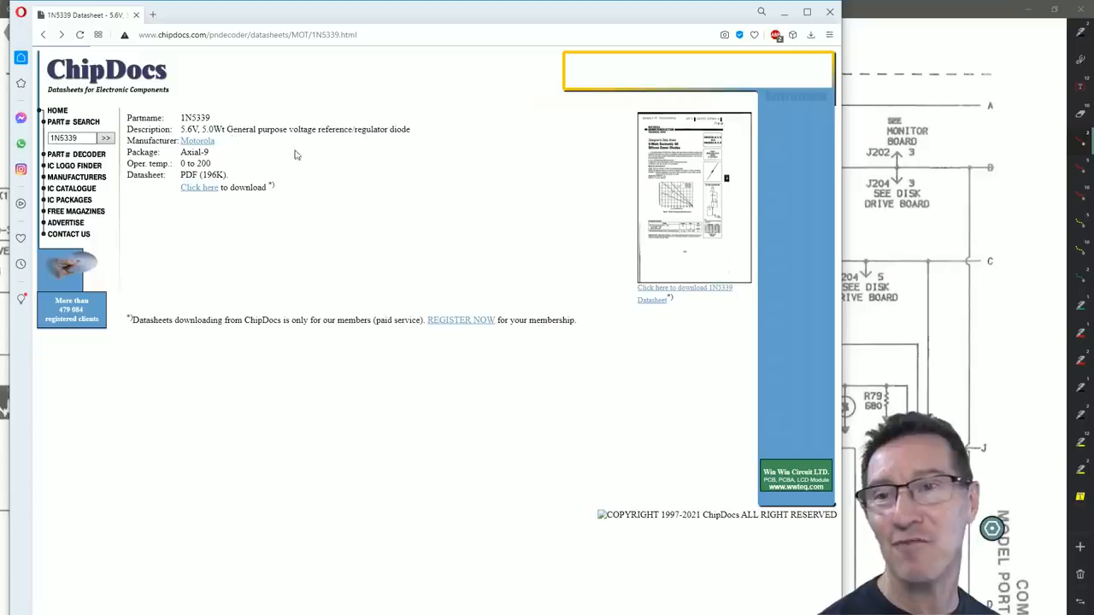
pyautogui.moveTo(185, 209)
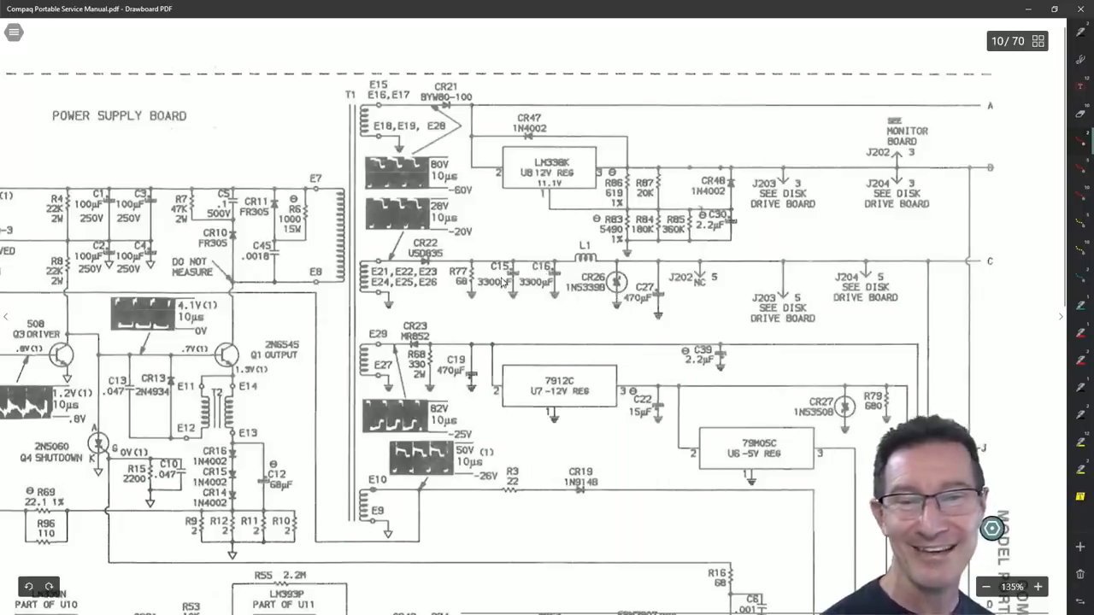
# Pan across the schematic and mark the CR23 area in red ink
pyautogui.moveTo(458, 298); pyautogui.dragTo(622, 331)
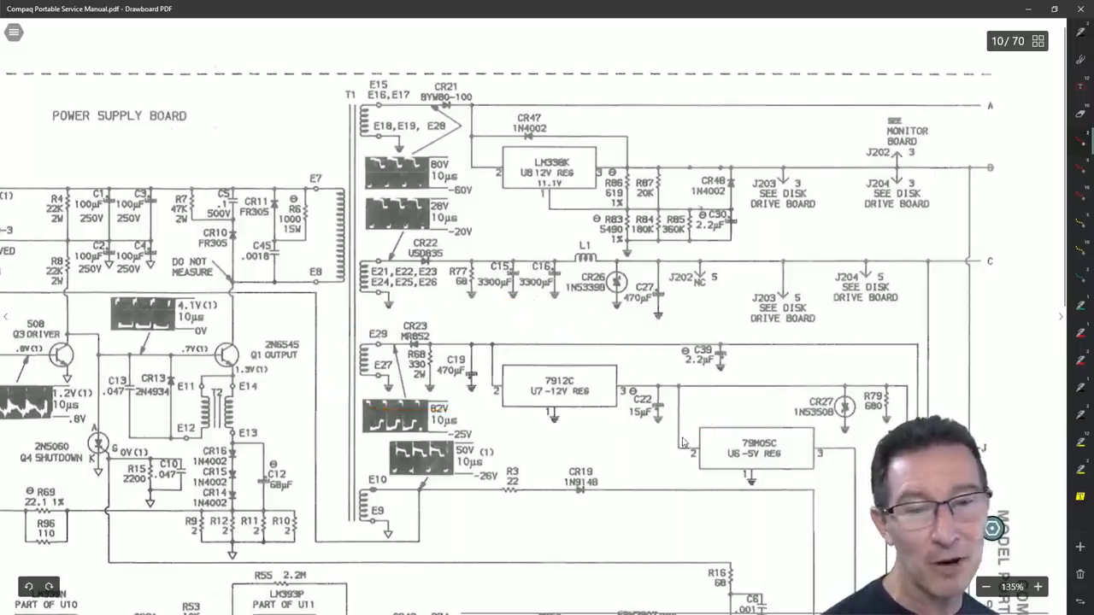
pyautogui.moveTo(607, 391); pyautogui.dragTo(670, 412)
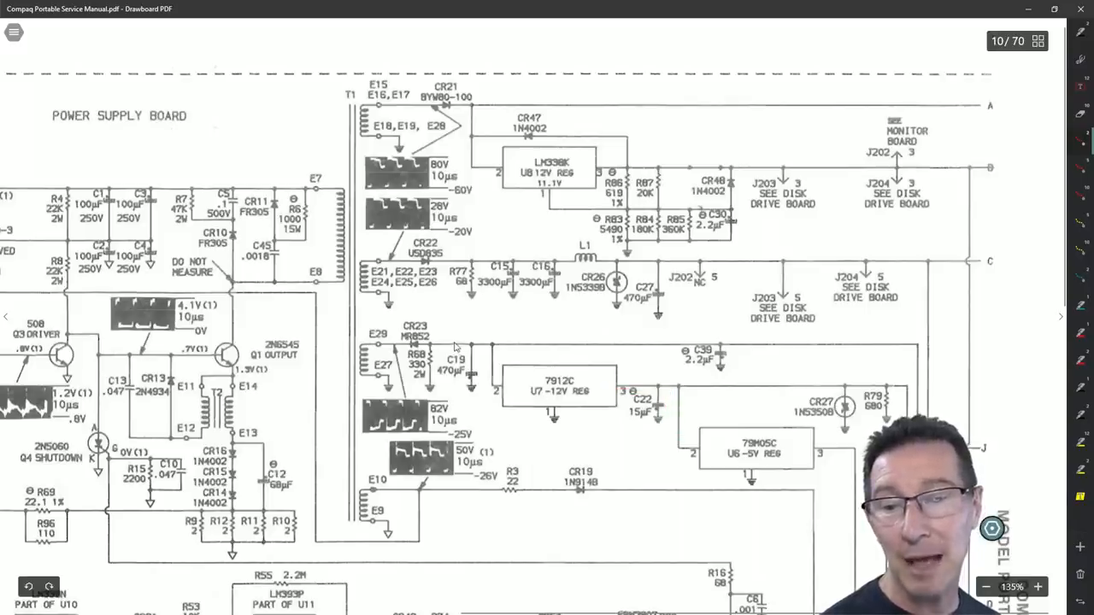
pyautogui.moveTo(431, 354); pyautogui.dragTo(424, 393)
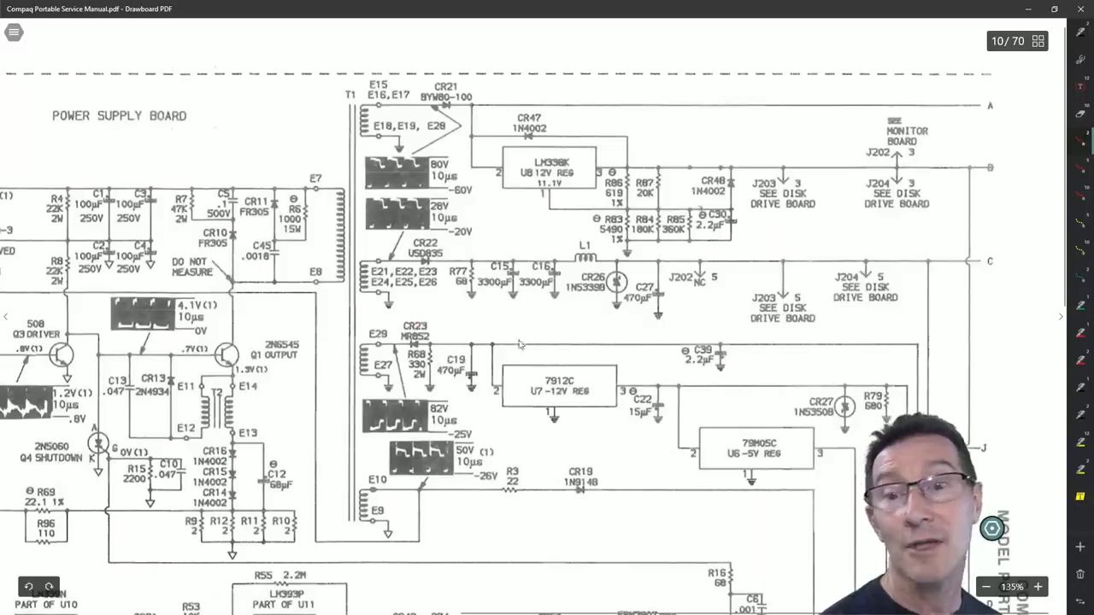
pyautogui.moveTo(397, 316); pyautogui.dragTo(441, 325)
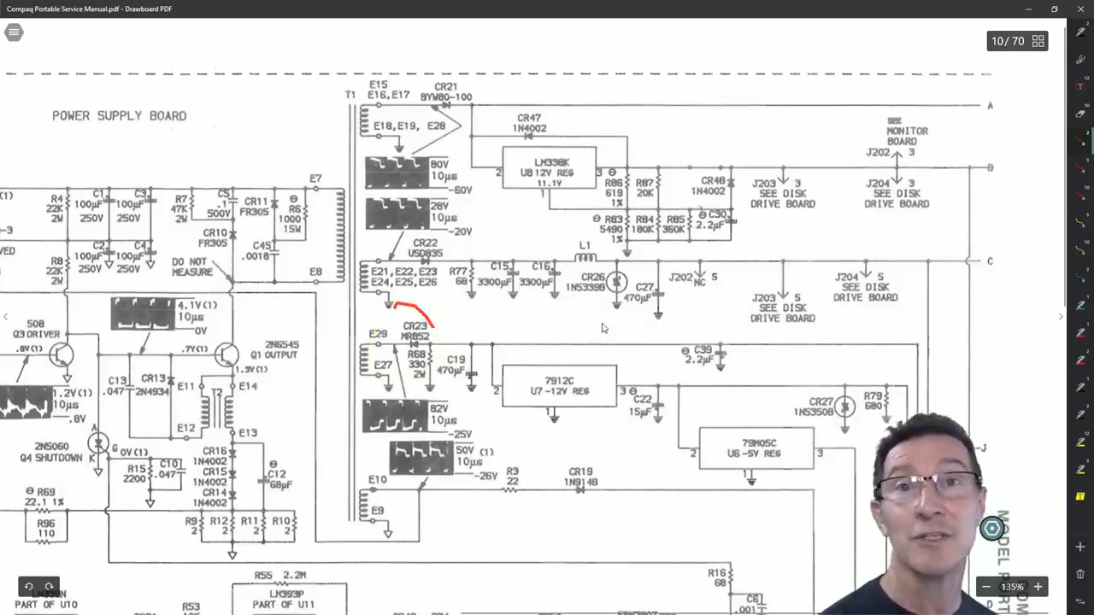
# Magnify the bottom-right Photofact CircuiTrace credit by Howard W. Sams & Co
pyautogui.scroll(-3)
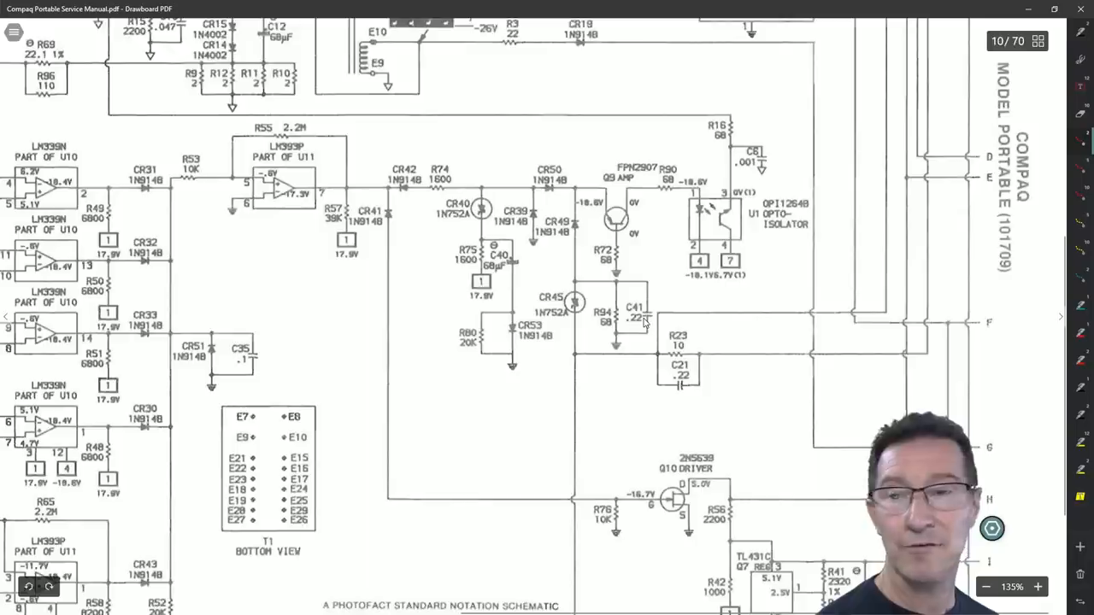
pyautogui.scroll(-3)
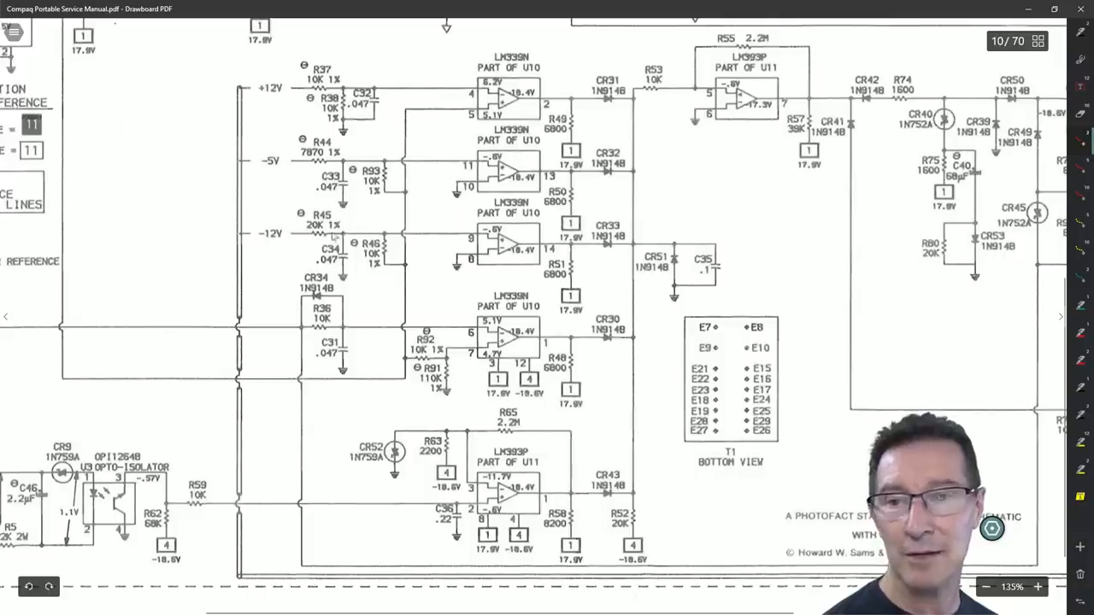
pyautogui.moveTo(445, 242)
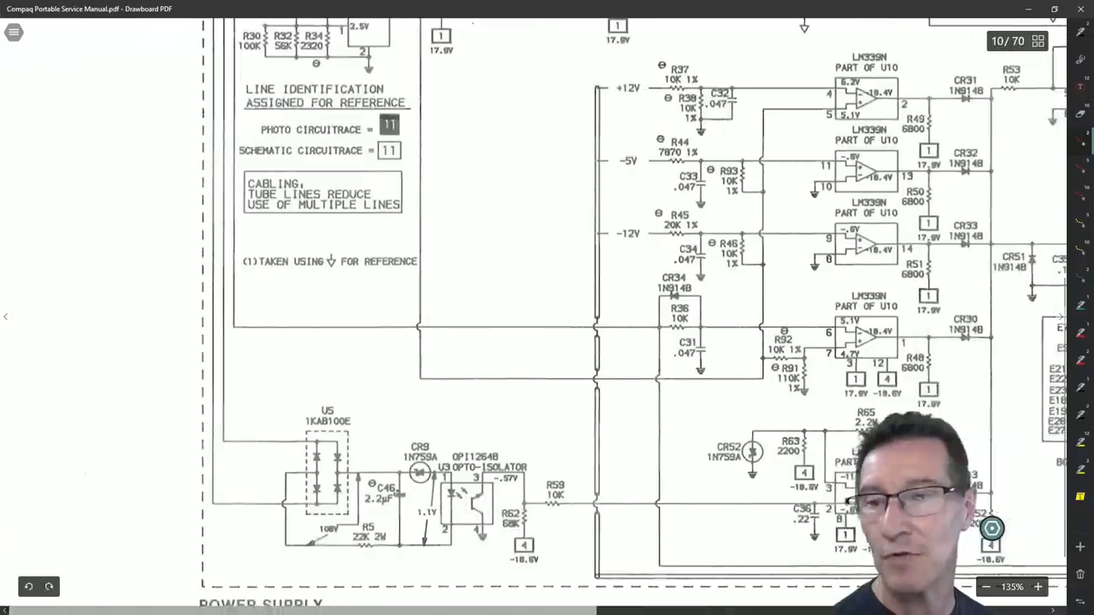
pyautogui.scroll(3)
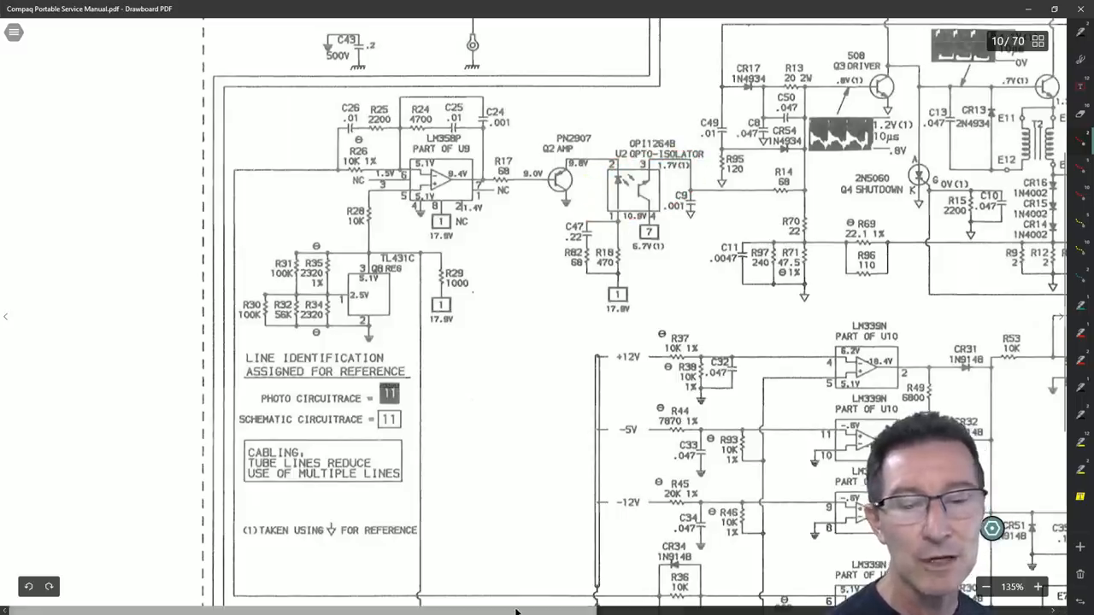
pyautogui.click(992, 587)
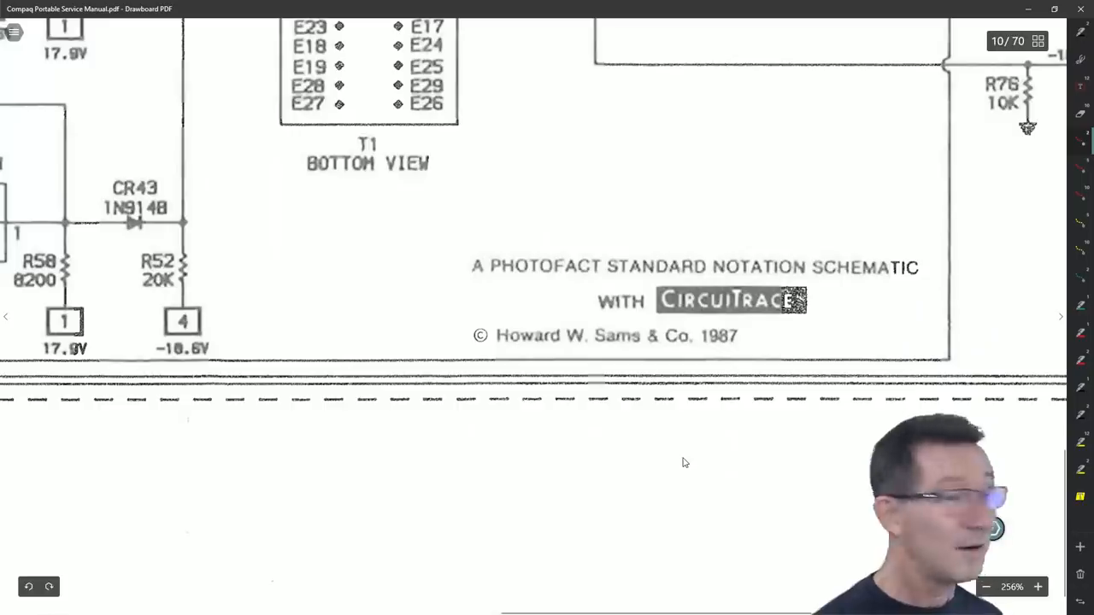
pyautogui.moveTo(499, 226); pyautogui.dragTo(790, 386)
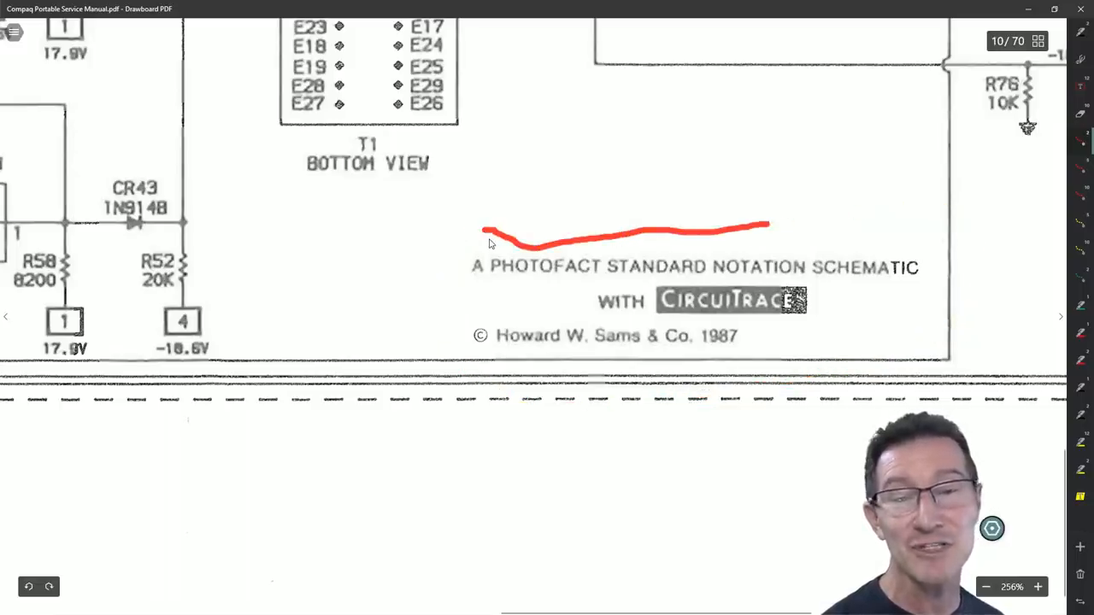
pyautogui.click(27, 586)
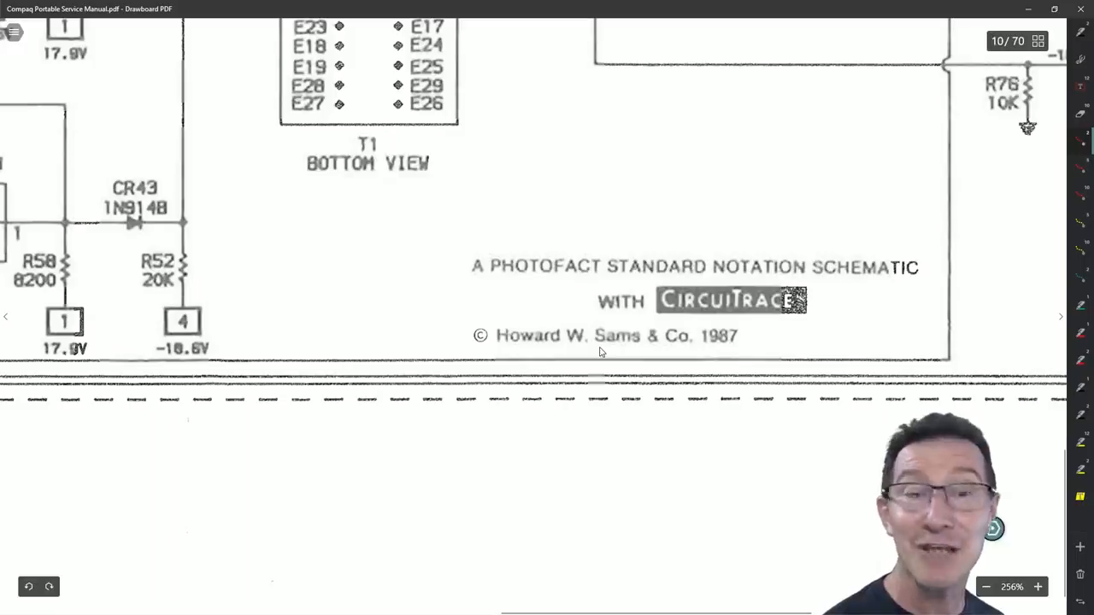
pyautogui.moveTo(640, 366)
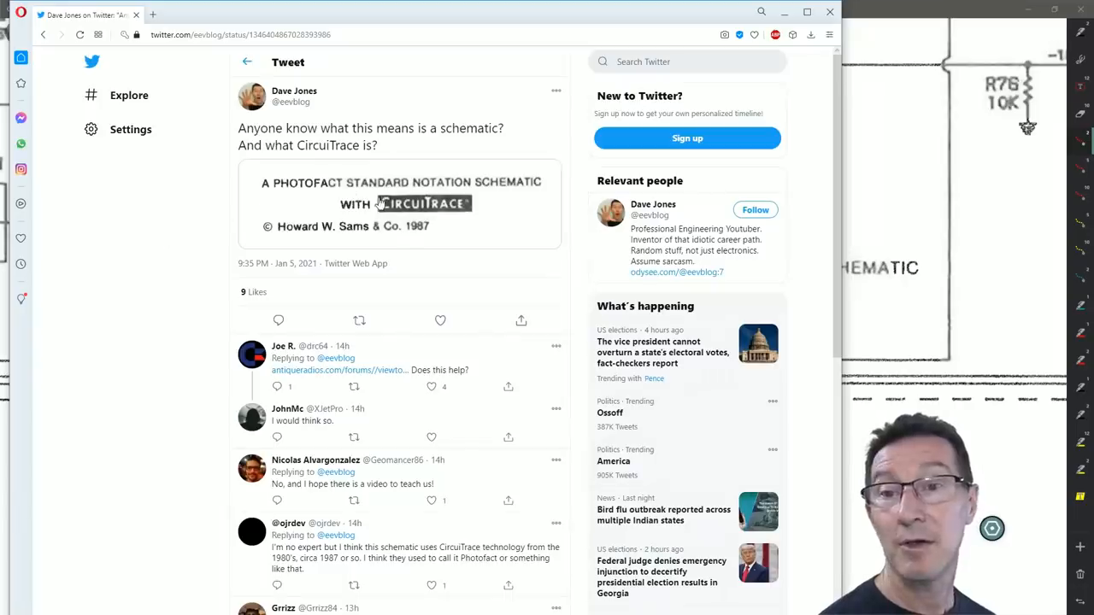
# Scroll through the replies to Dave Jones' CircuiTrace question tweet
pyautogui.scroll(-3)
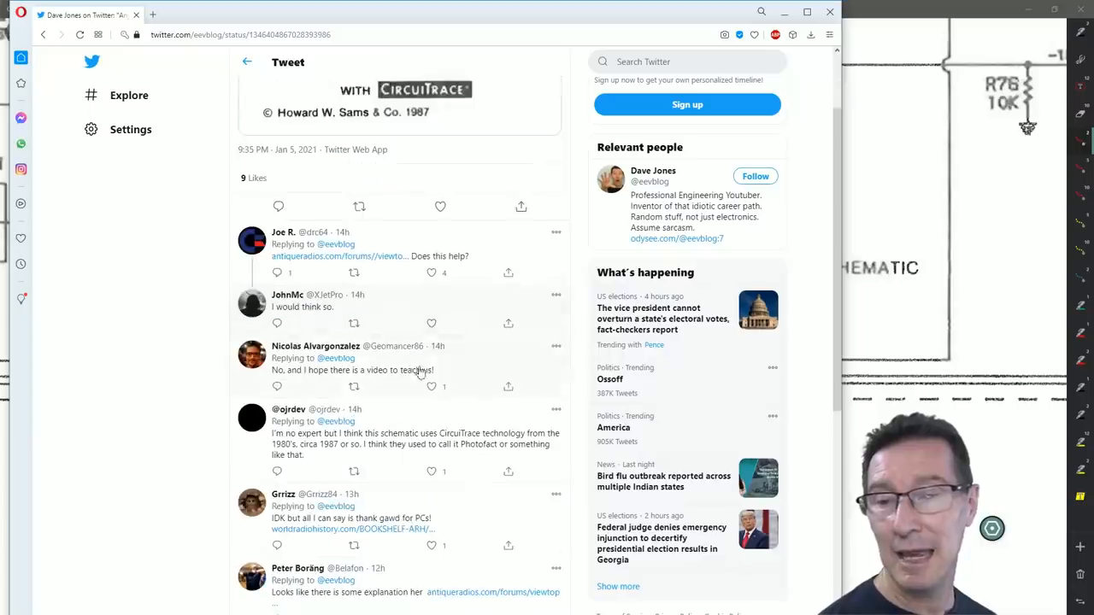
pyautogui.scroll(-3)
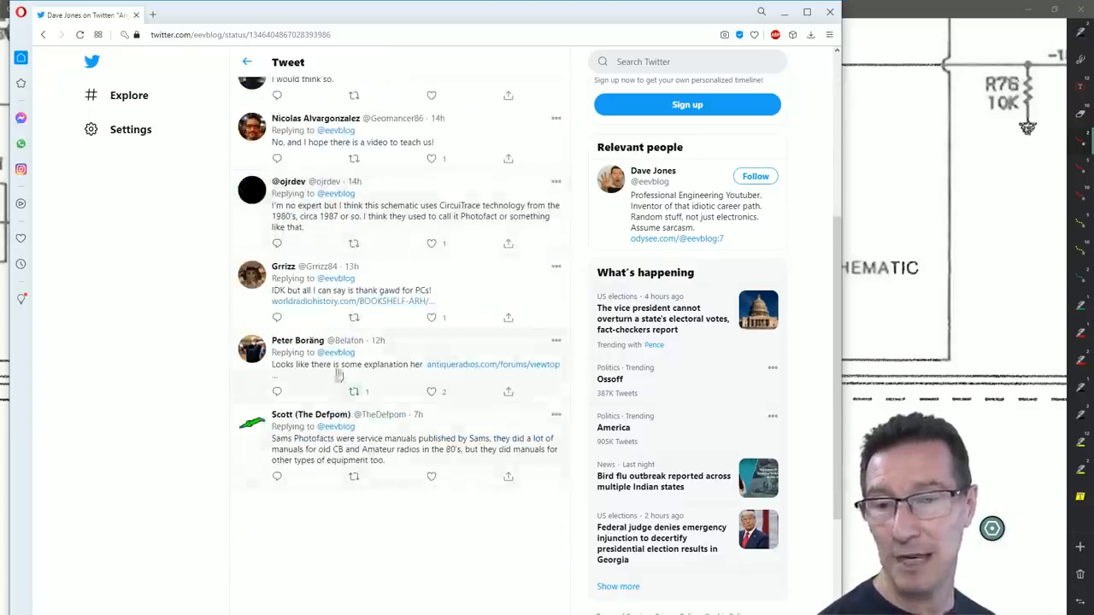
pyautogui.scroll(-3)
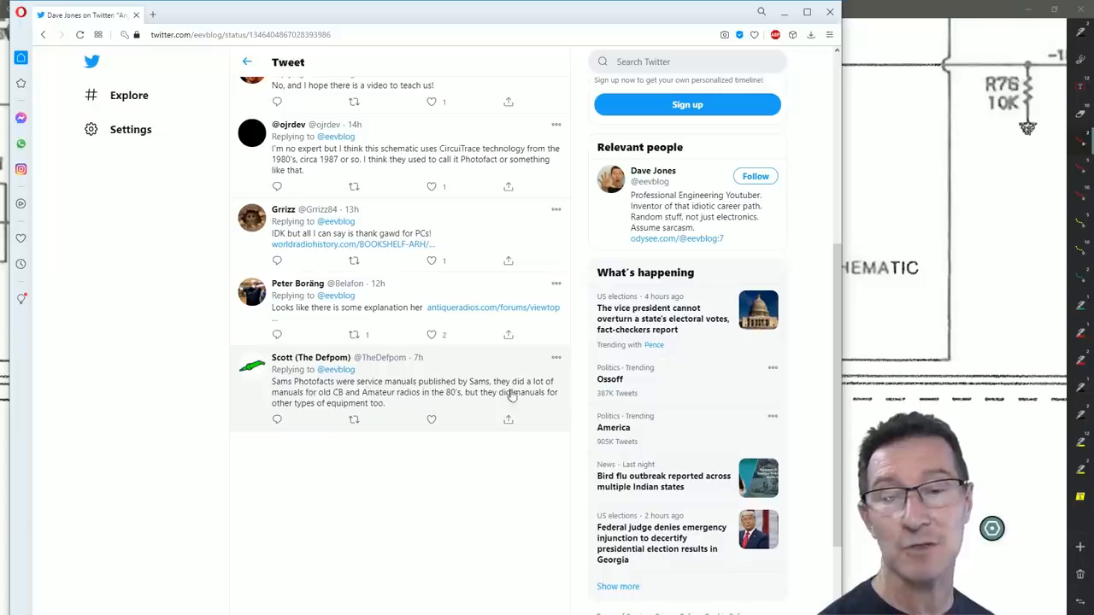
pyautogui.moveTo(358, 412)
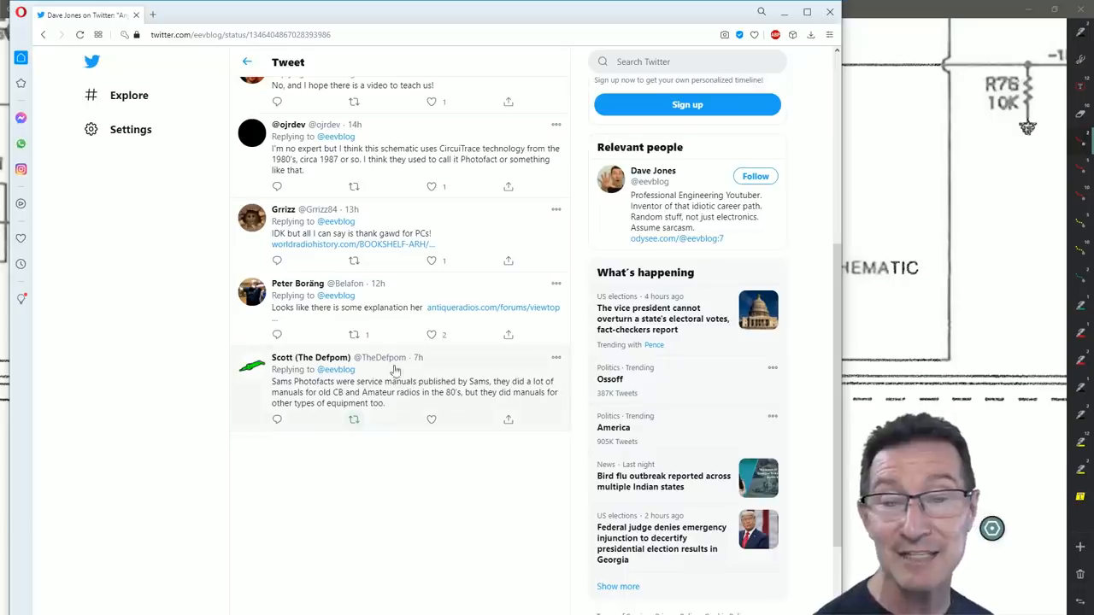
pyautogui.scroll(-3)
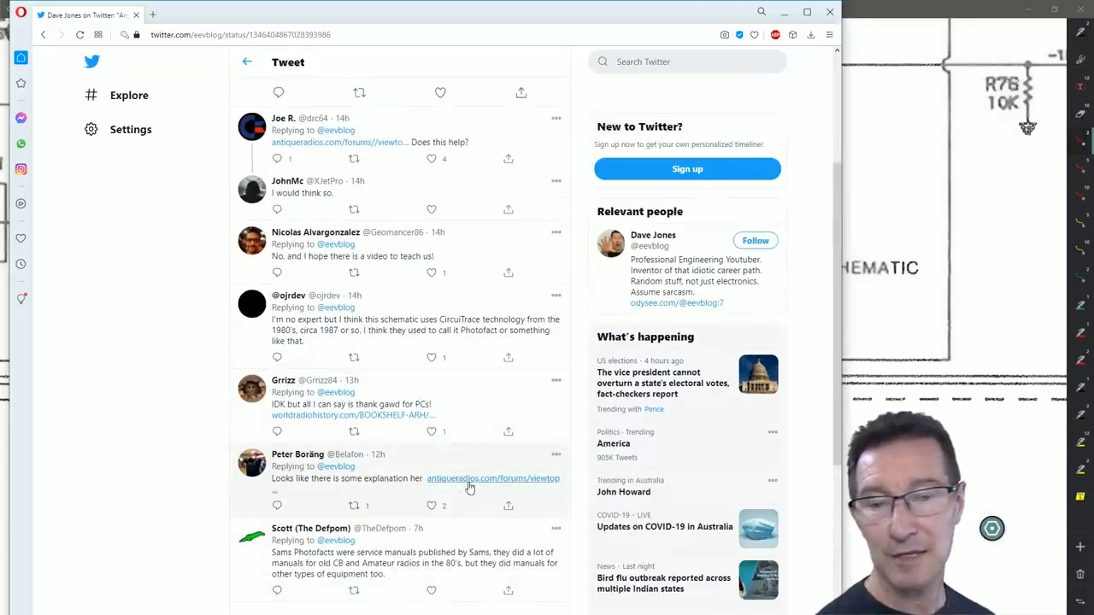
# Follow the antiqueradios.com reply link and scroll to the Sams Photofact CircuiTrace schematic example
pyautogui.click(492, 479)
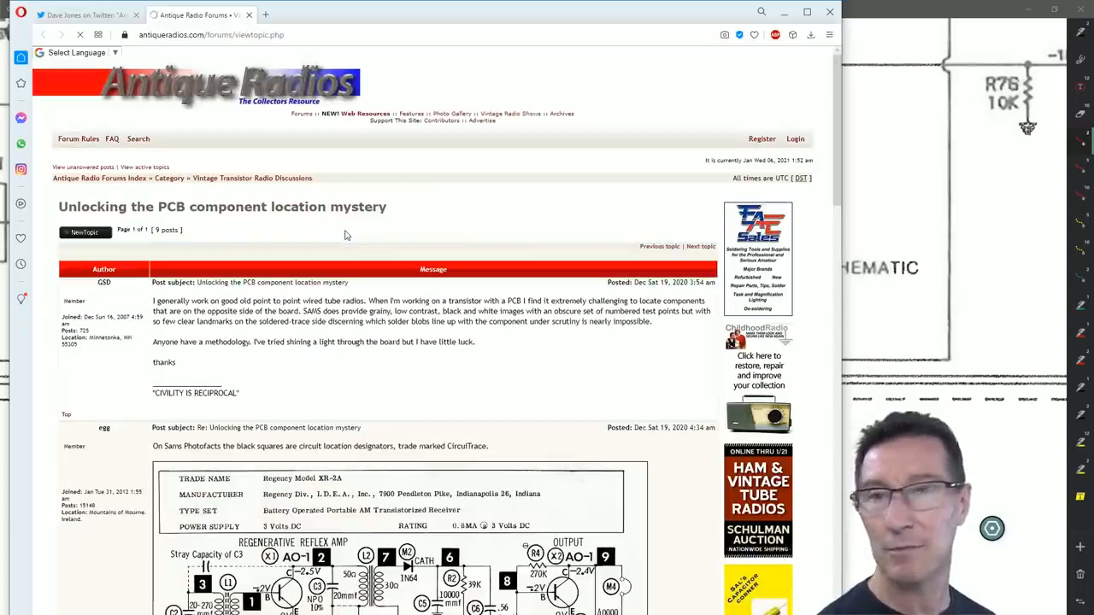
pyautogui.scroll(-3)
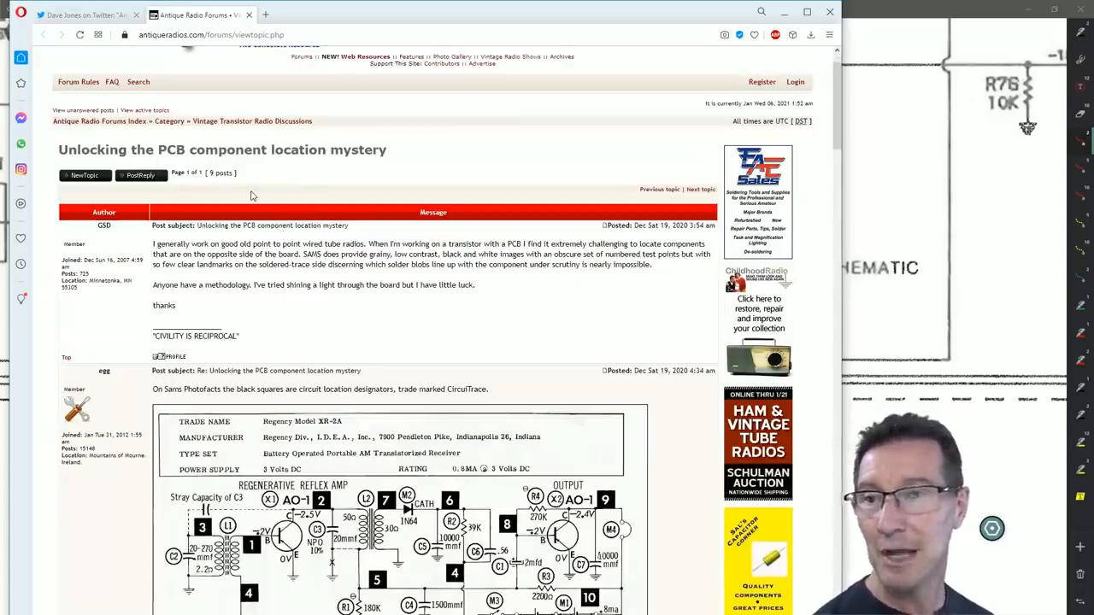
pyautogui.scroll(-3)
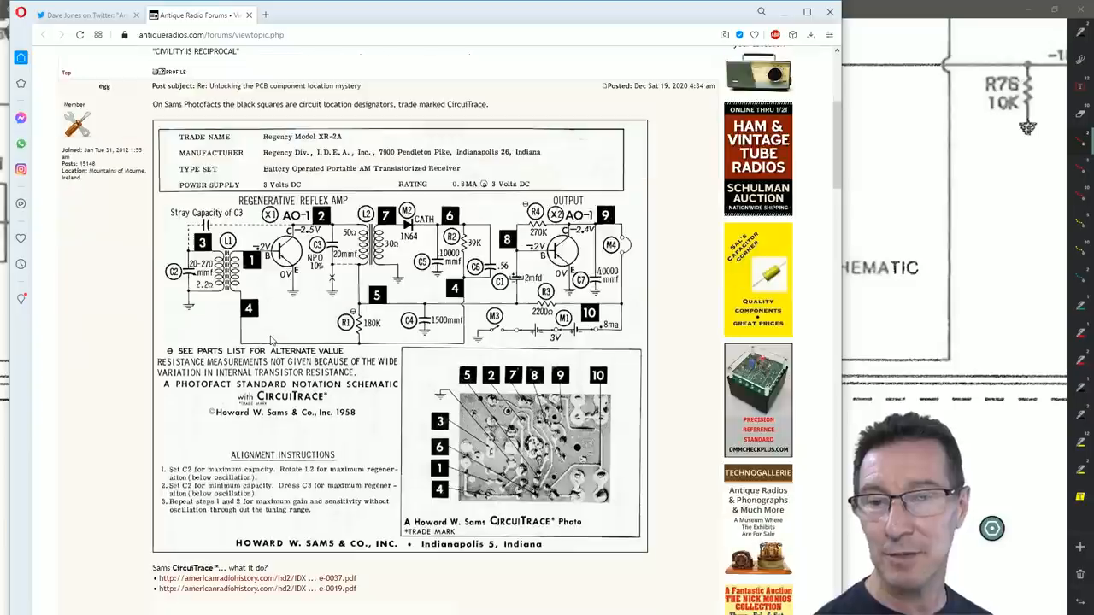
pyautogui.scroll(-3)
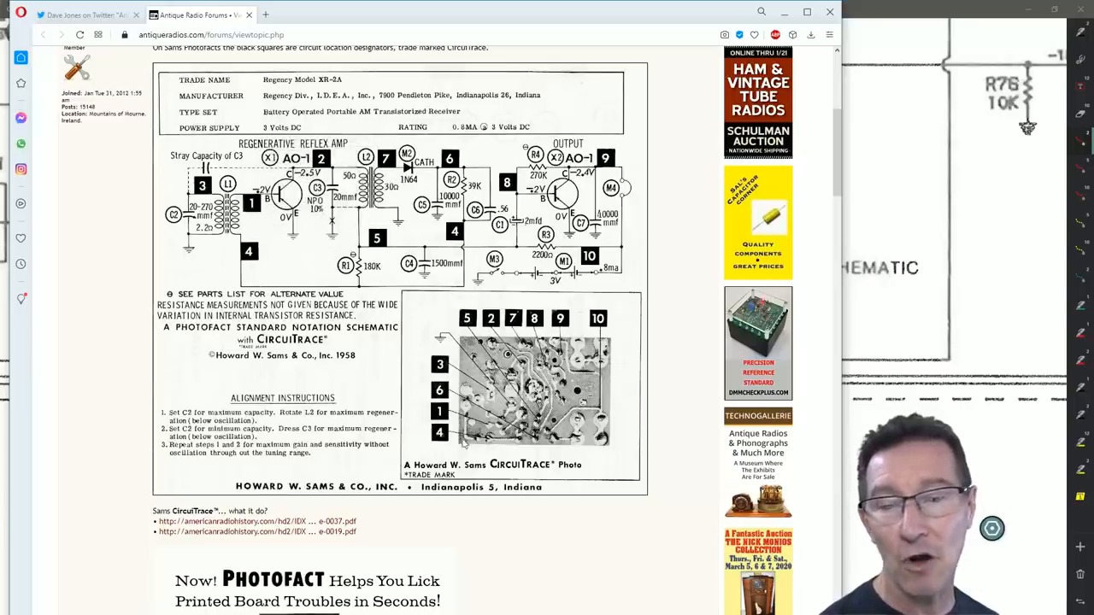
pyautogui.scroll(-3)
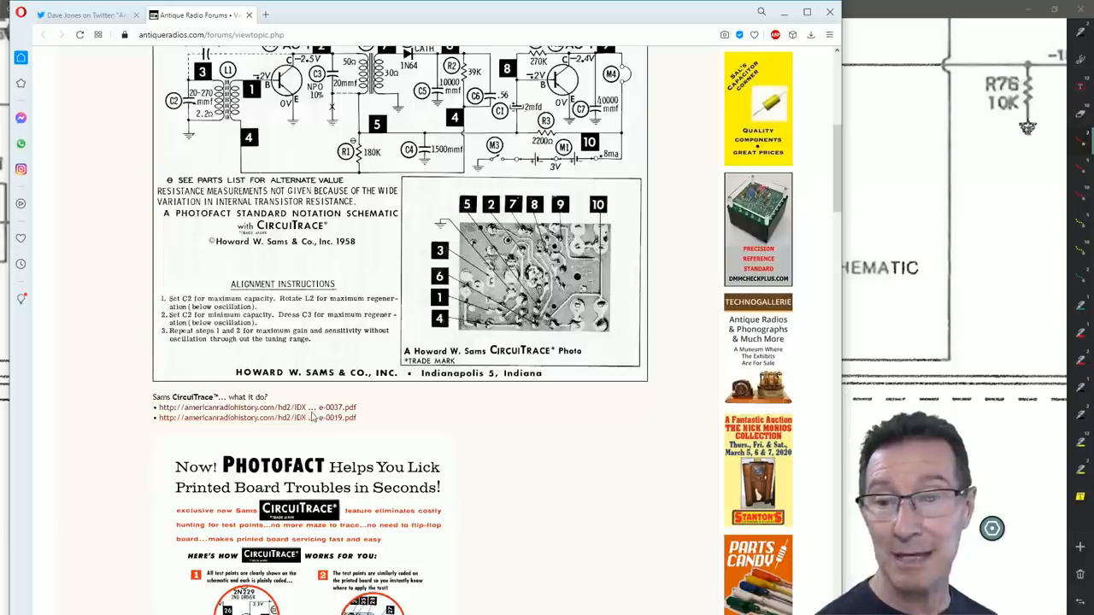
# Scroll the thread to the 'Now! Photofact Helps You Lick Printed Board Troubles' advert
pyautogui.scroll(-3)
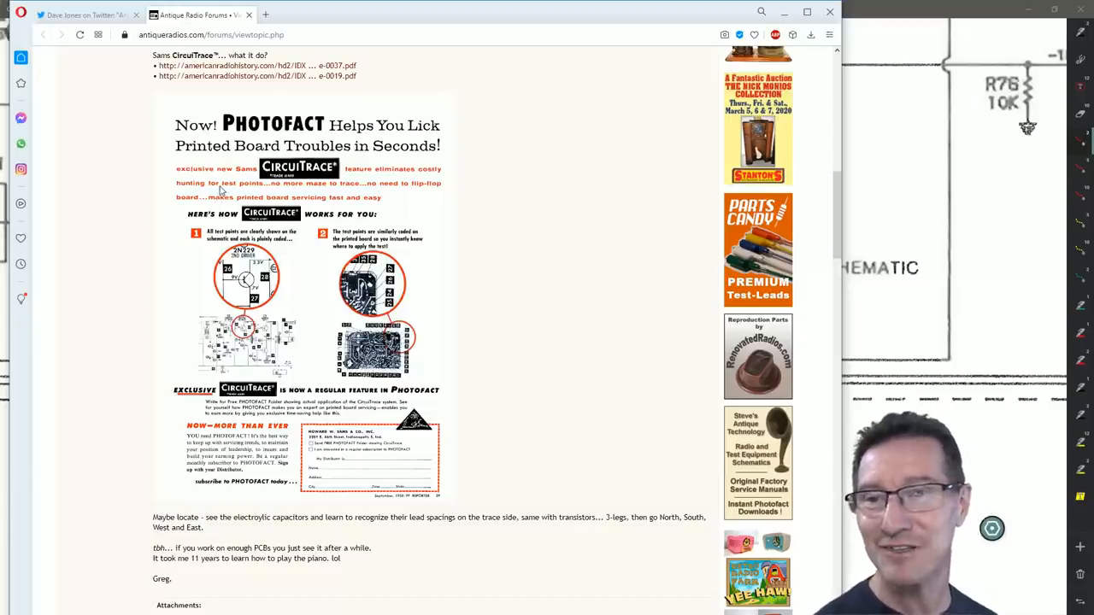
pyautogui.moveTo(356, 208)
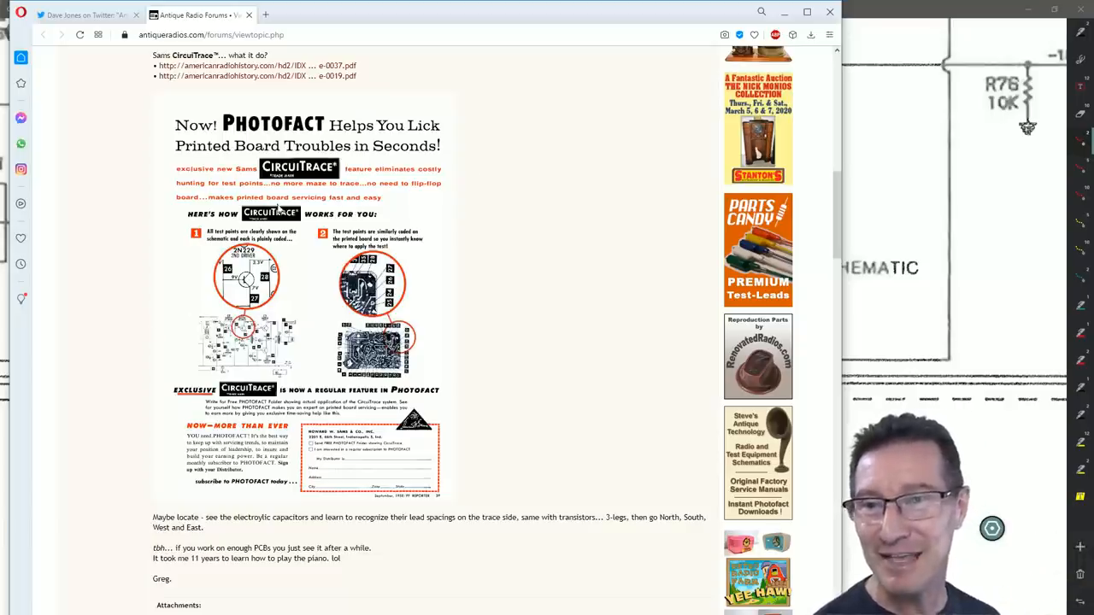
pyautogui.moveTo(198, 246)
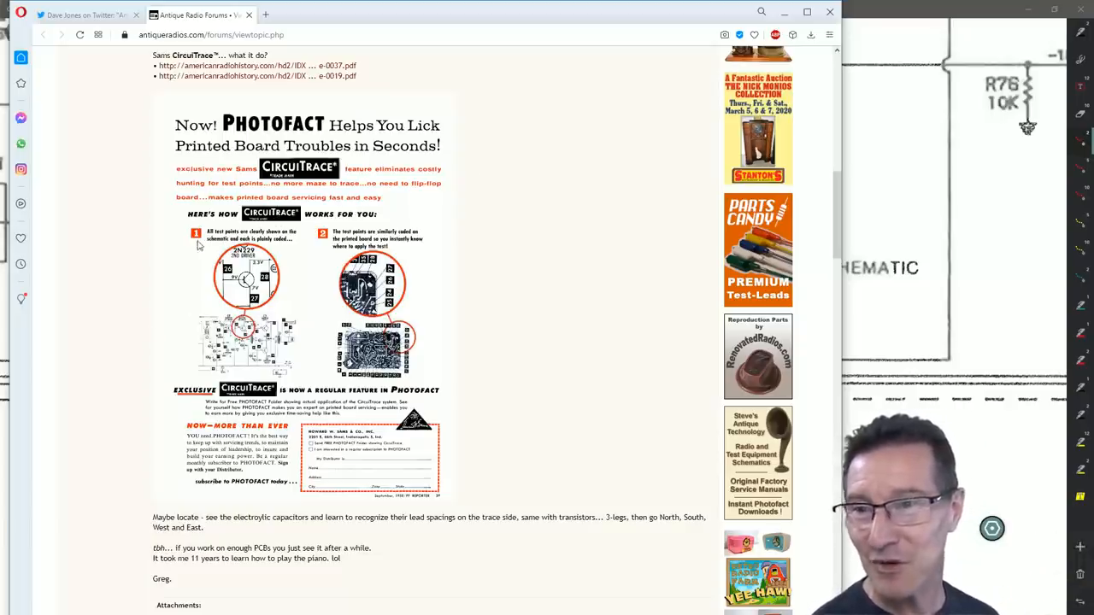
pyautogui.moveTo(277, 264)
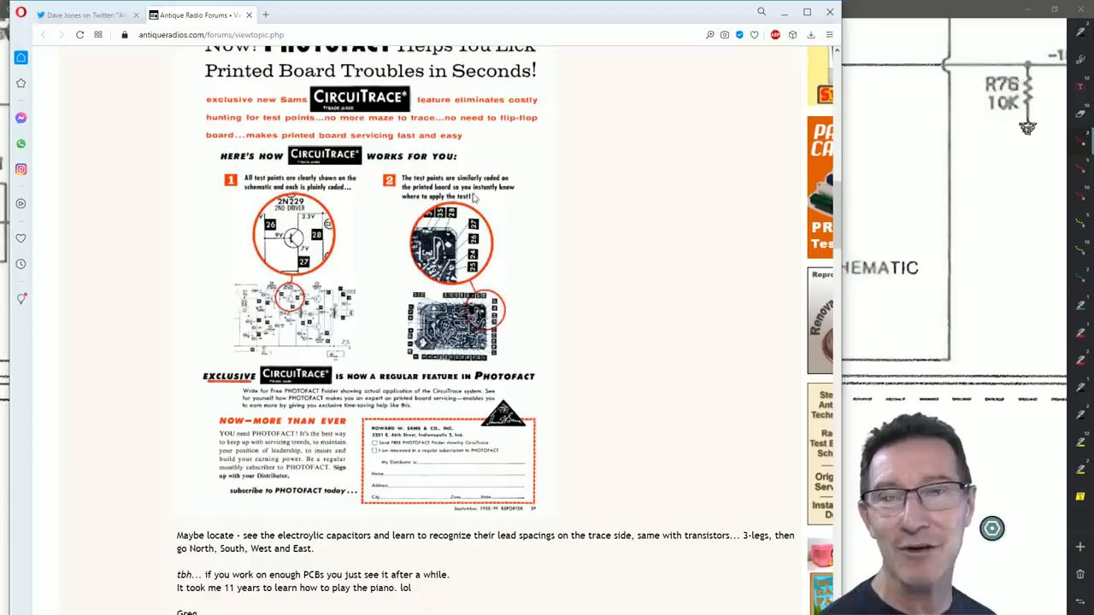
pyautogui.moveTo(481, 270)
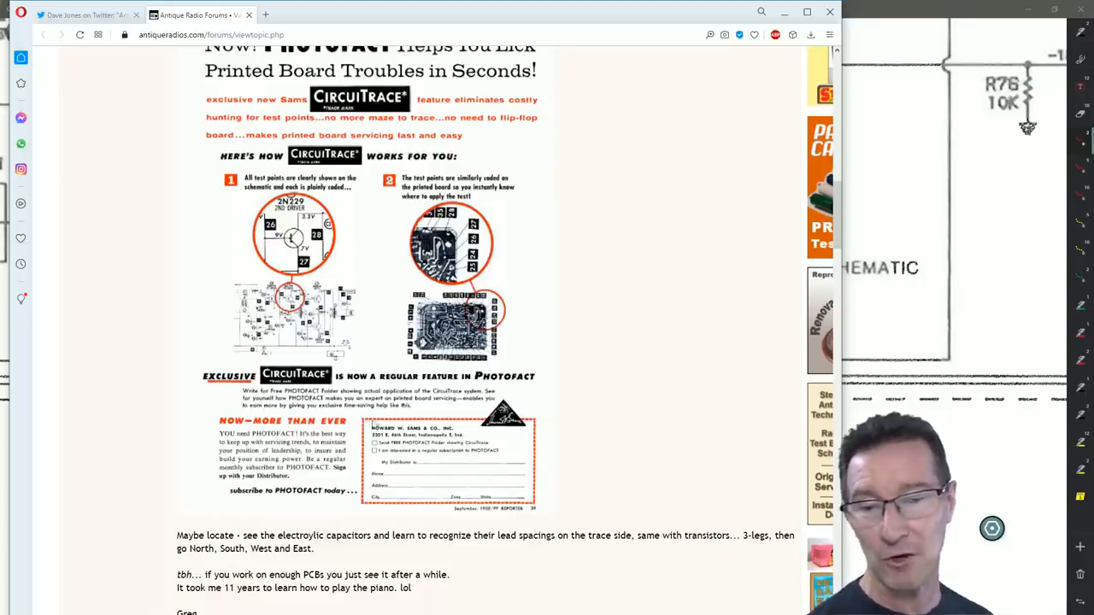
pyautogui.scroll(-3)
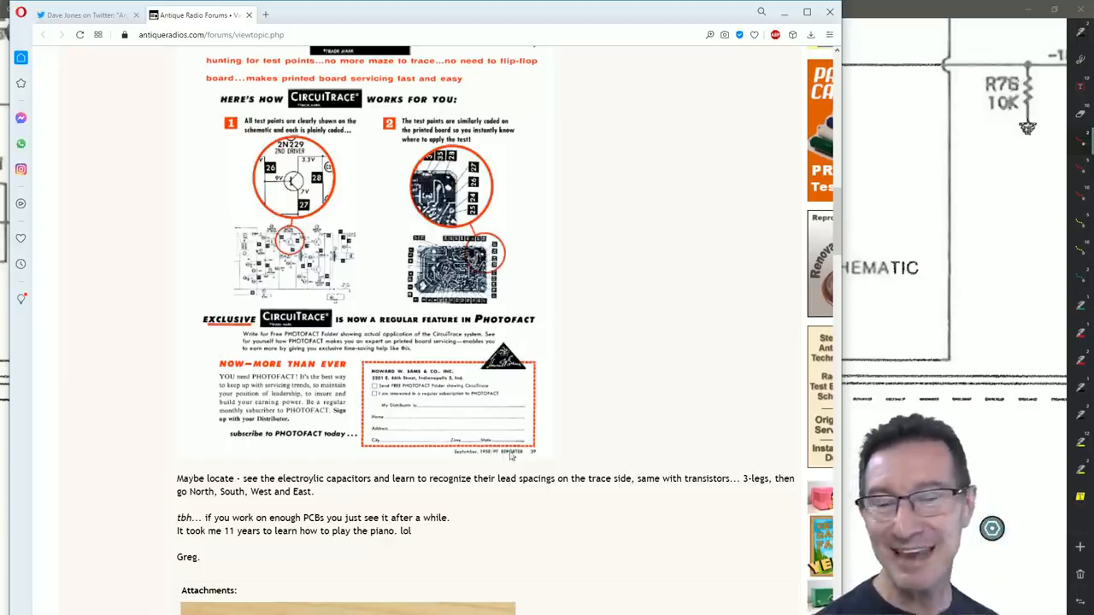
pyautogui.scroll(3)
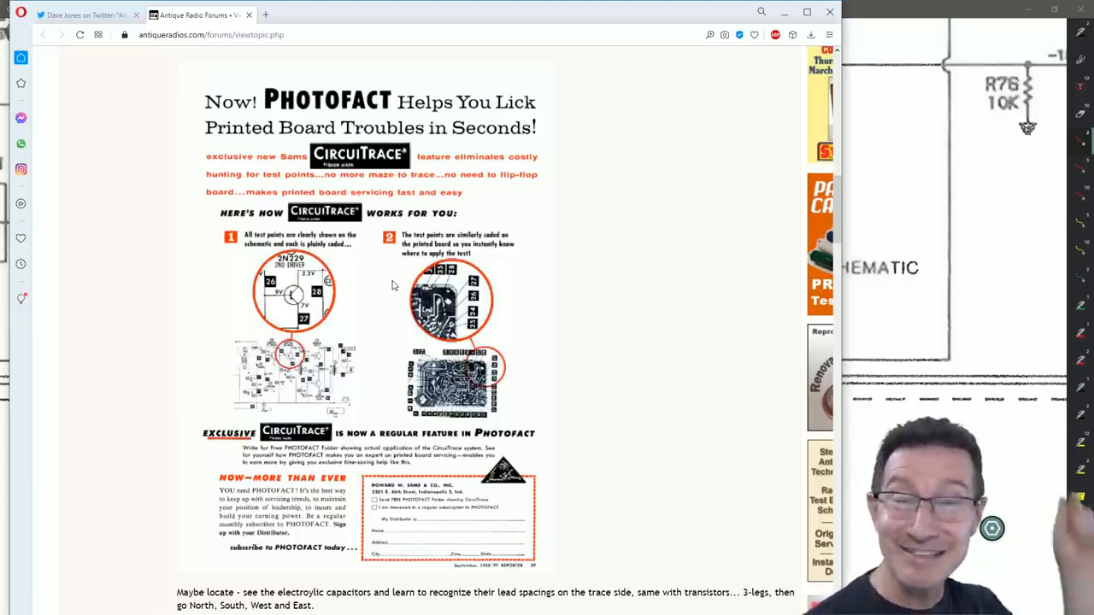
pyautogui.moveTo(366, 281)
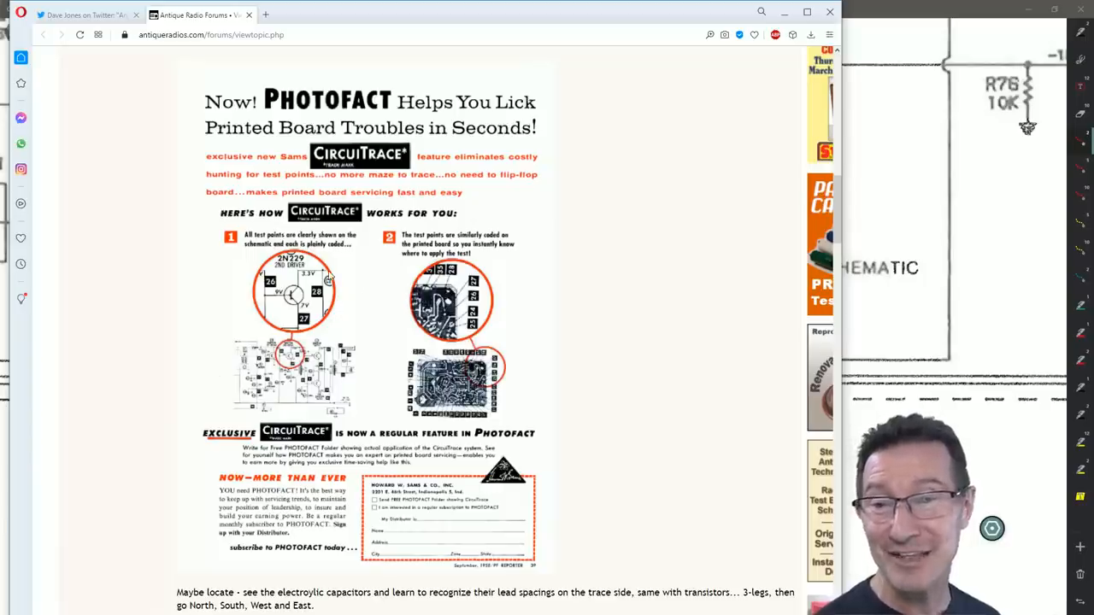
pyautogui.moveTo(396, 372)
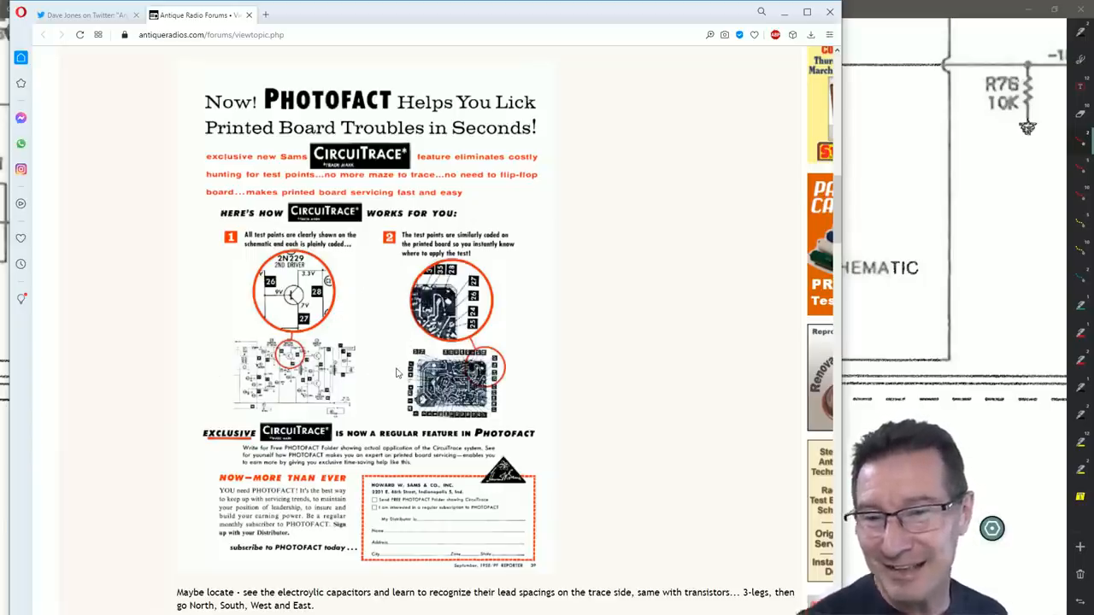